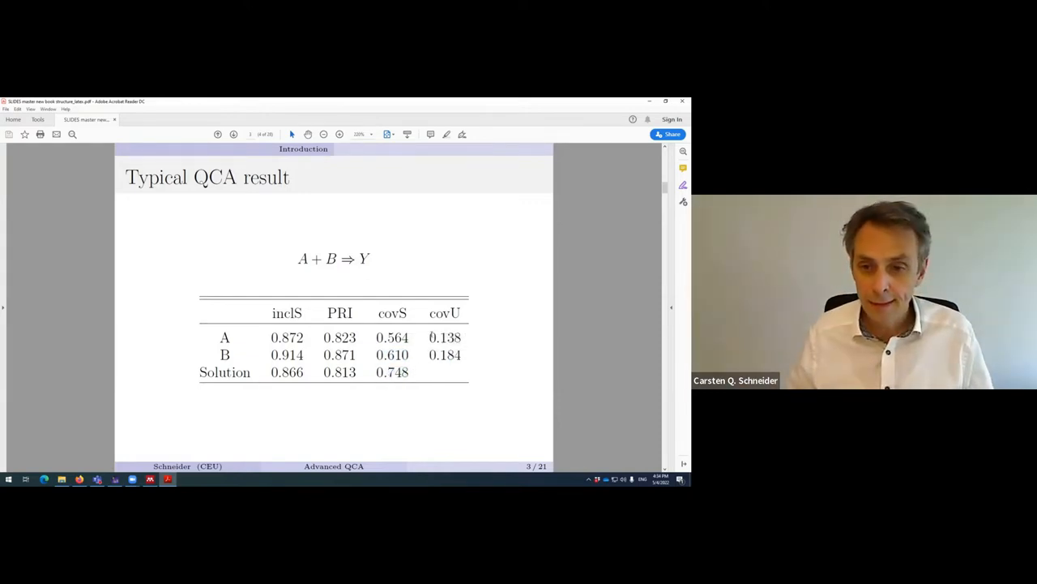
- Highlight the covU value 0.138 for A in the QCA result table
{"action": "double_click", "coordinate": [444, 337]}
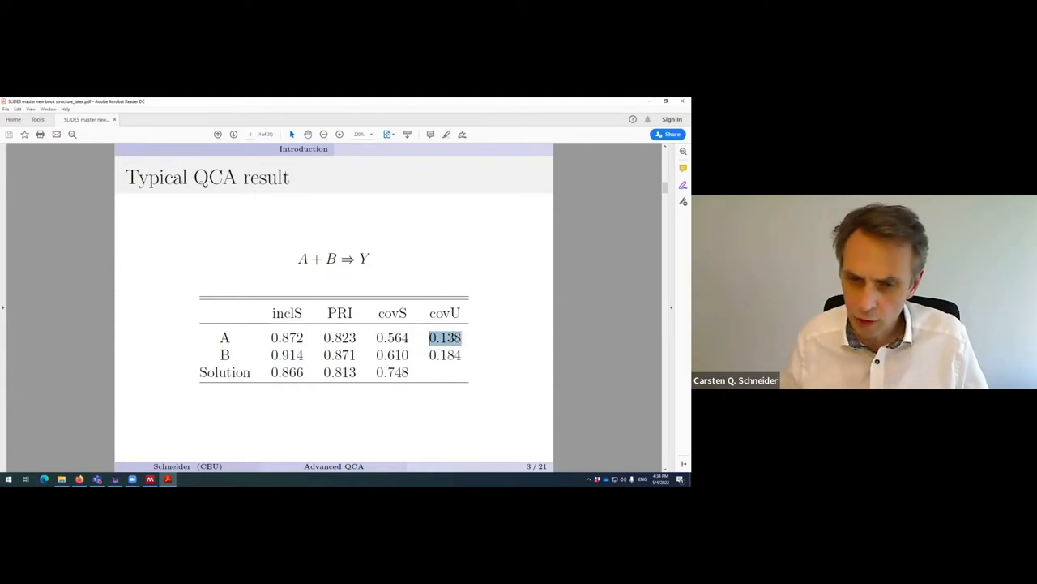
{"action": "left_click", "coordinate": [445, 337]}
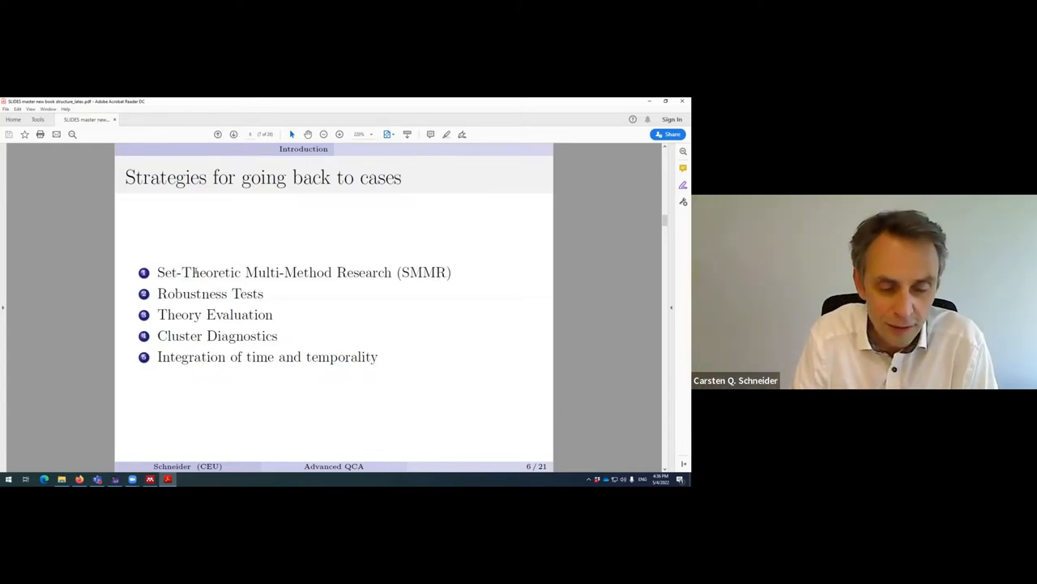
{"action": "double_click", "coordinate": [214, 272]}
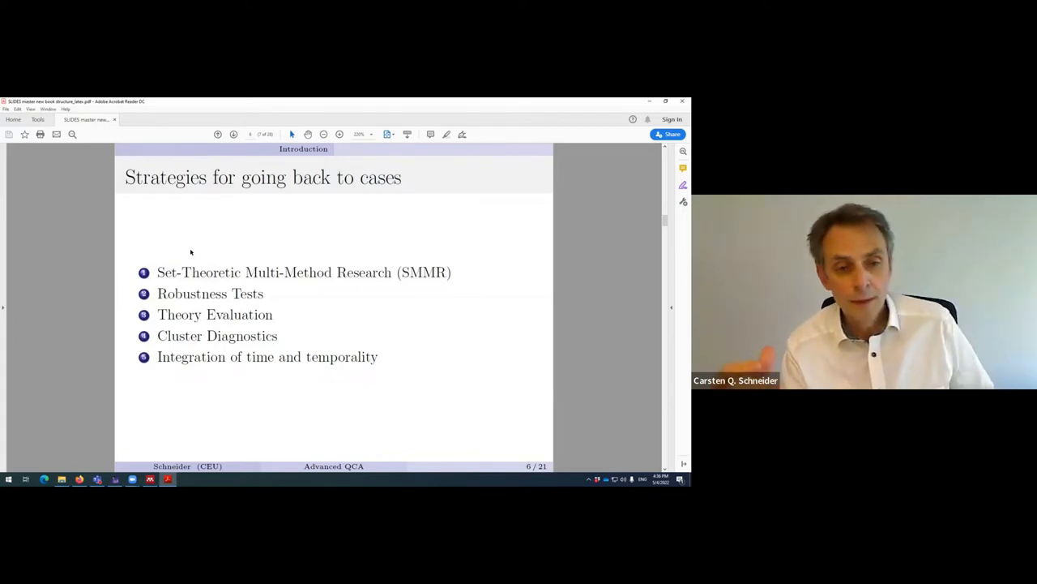
{"action": "double_click", "coordinate": [178, 315]}
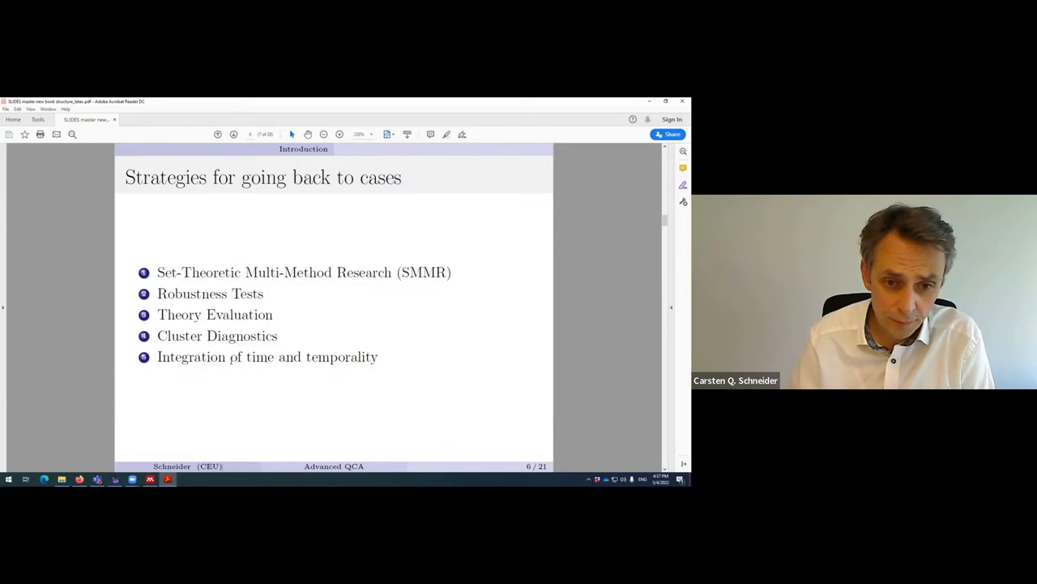
{"action": "mouse_move", "coordinate": [363, 344]}
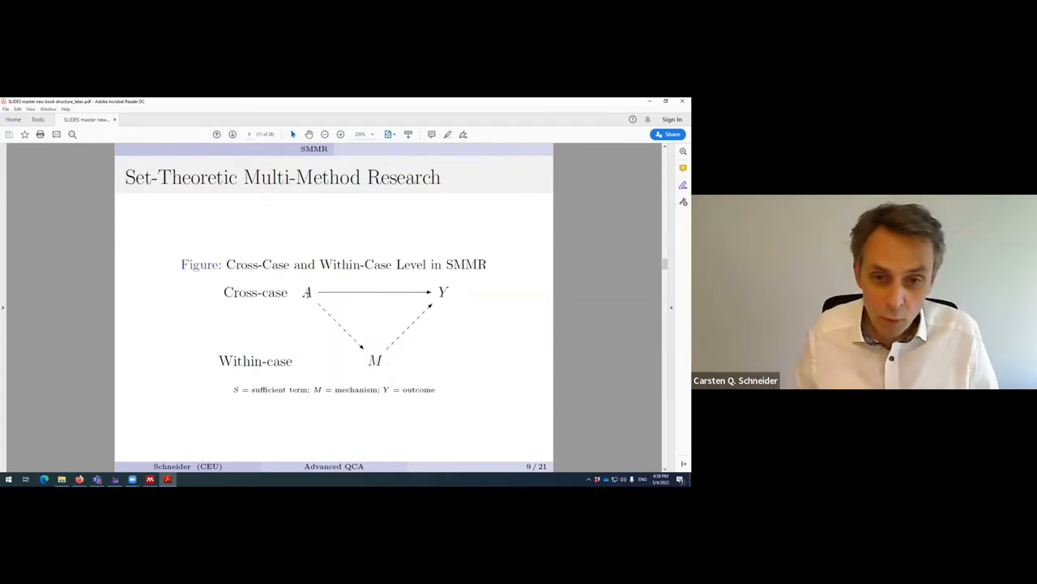
{"action": "double_click", "coordinate": [306, 291]}
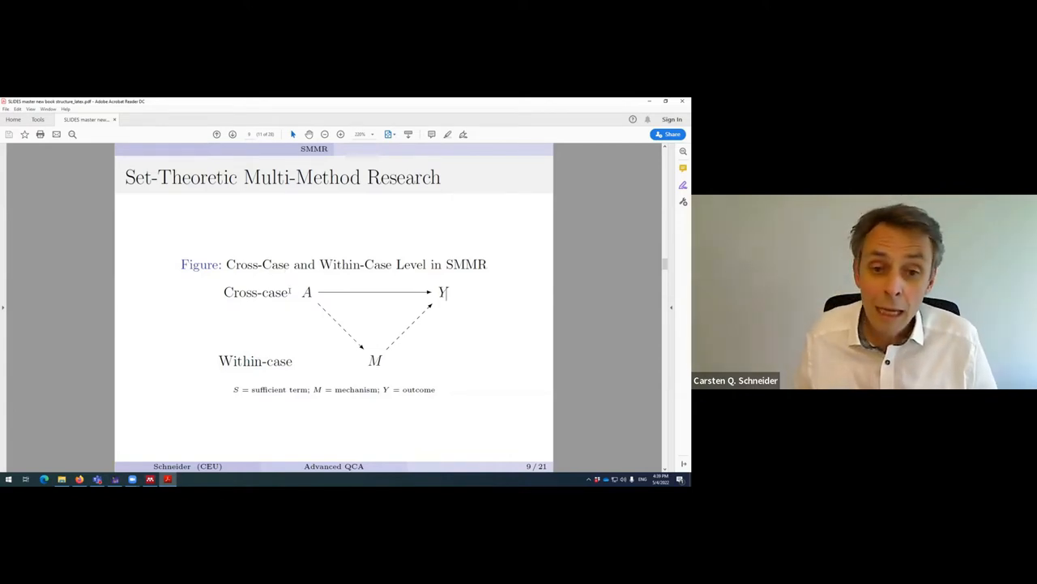
{"action": "double_click", "coordinate": [307, 291]}
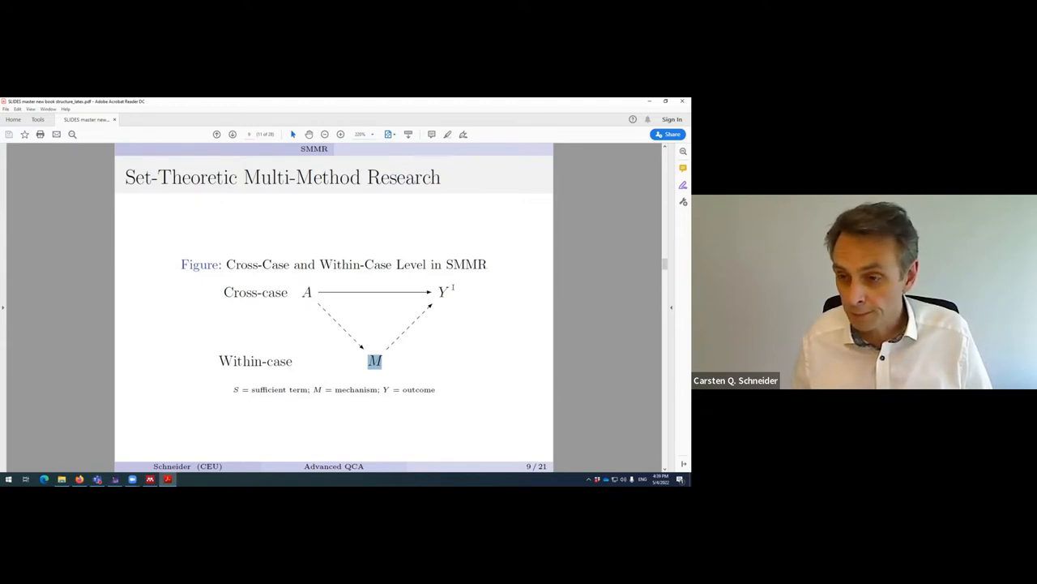
{"action": "mouse_move", "coordinate": [370, 326]}
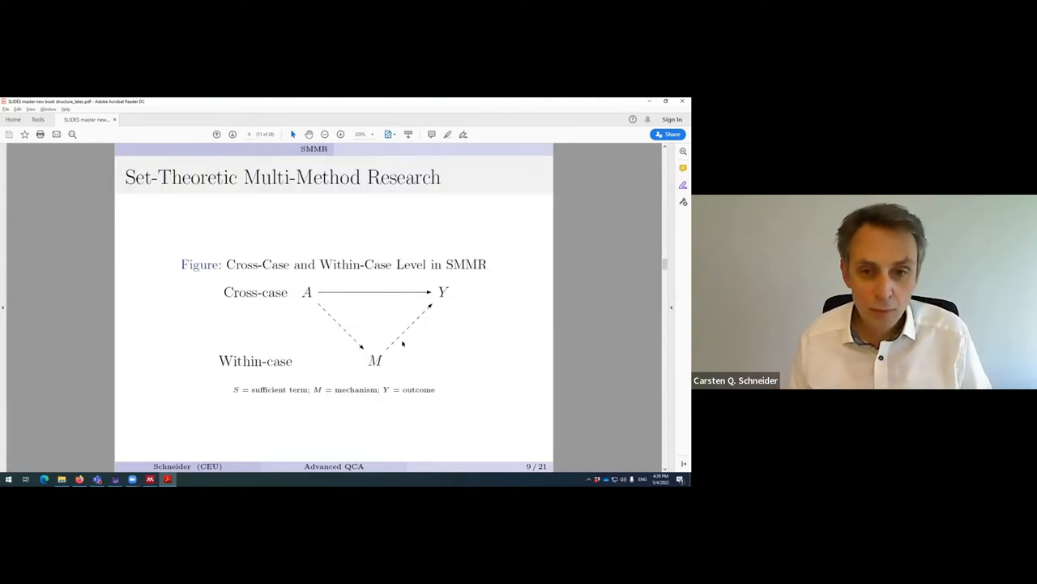
- Switch to the SMMR Venn whiteboard and finish editing the red 'Y' label
{"action": "key", "text": "alt+tab"}
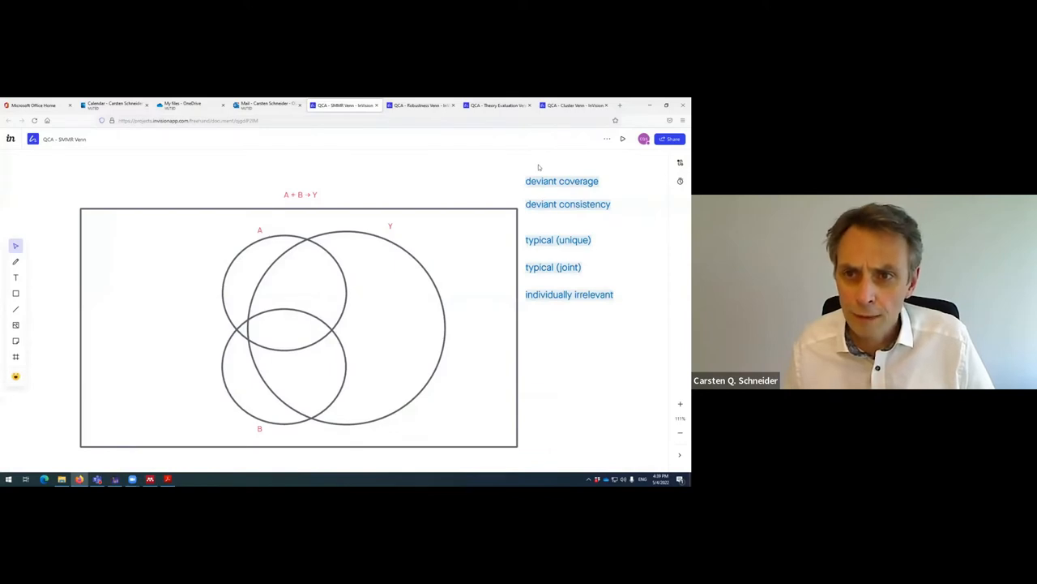
{"action": "mouse_move", "coordinate": [529, 147]}
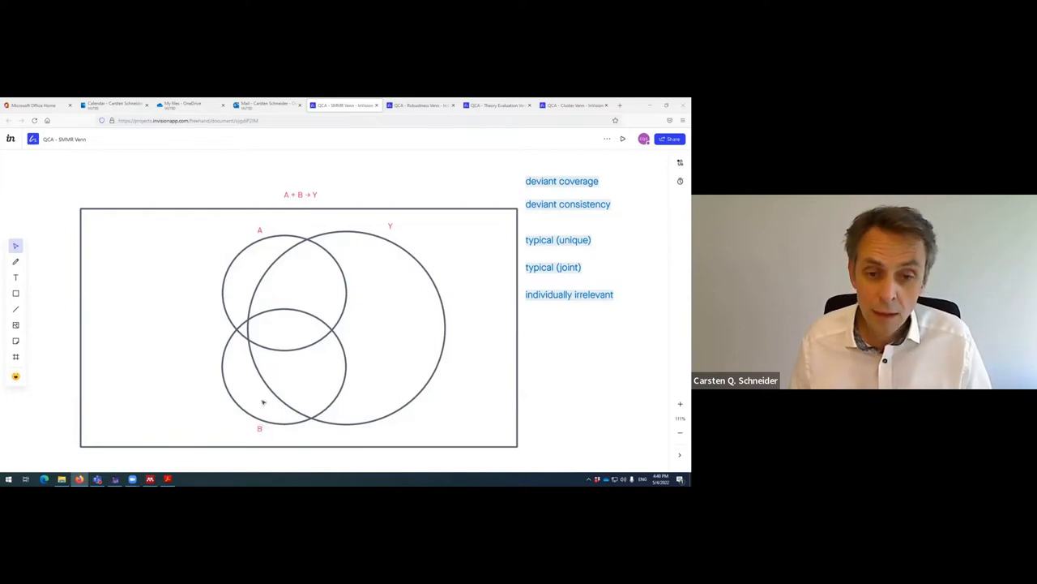
{"action": "mouse_move", "coordinate": [166, 318]}
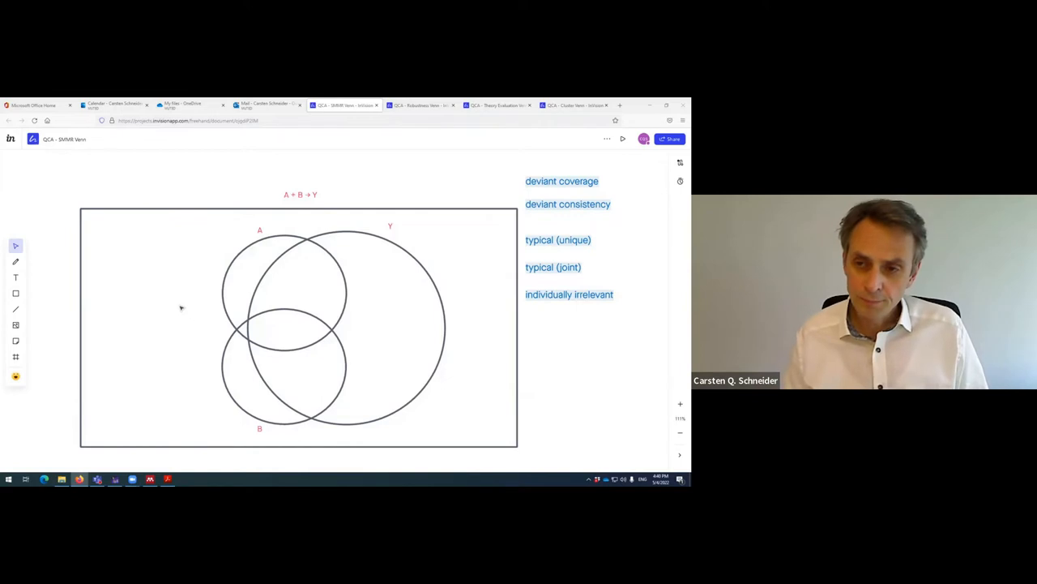
{"action": "mouse_move", "coordinate": [191, 274]}
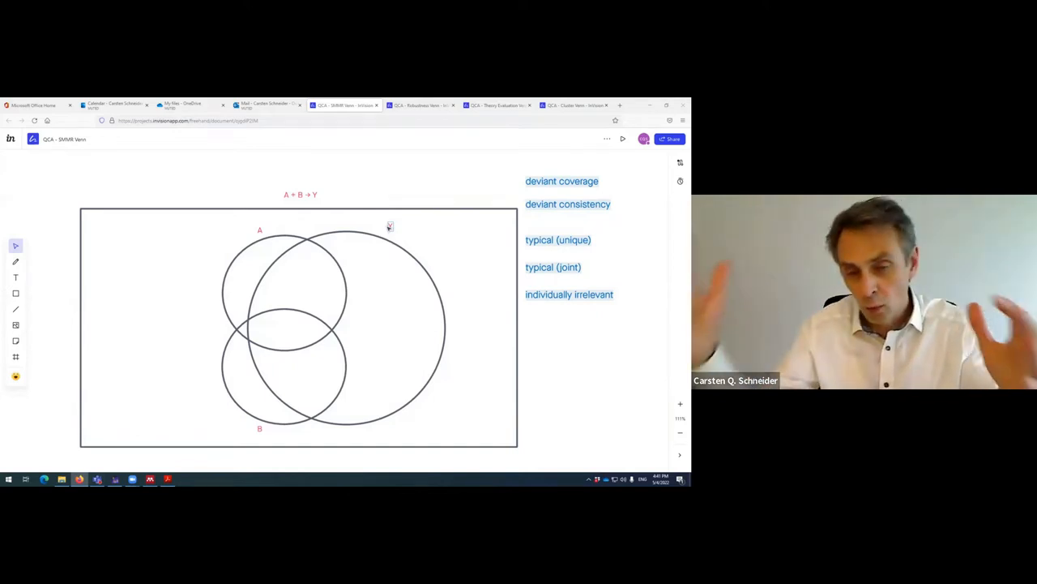
{"action": "left_click", "coordinate": [284, 247]}
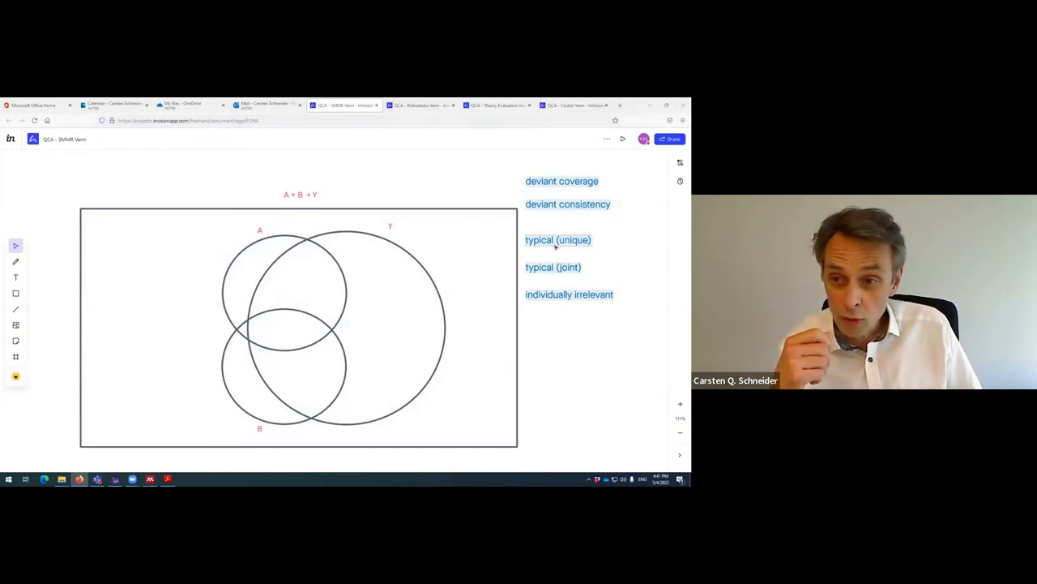
{"action": "left_click_drag", "start_coordinate": [558, 239], "coordinate": [304, 281]}
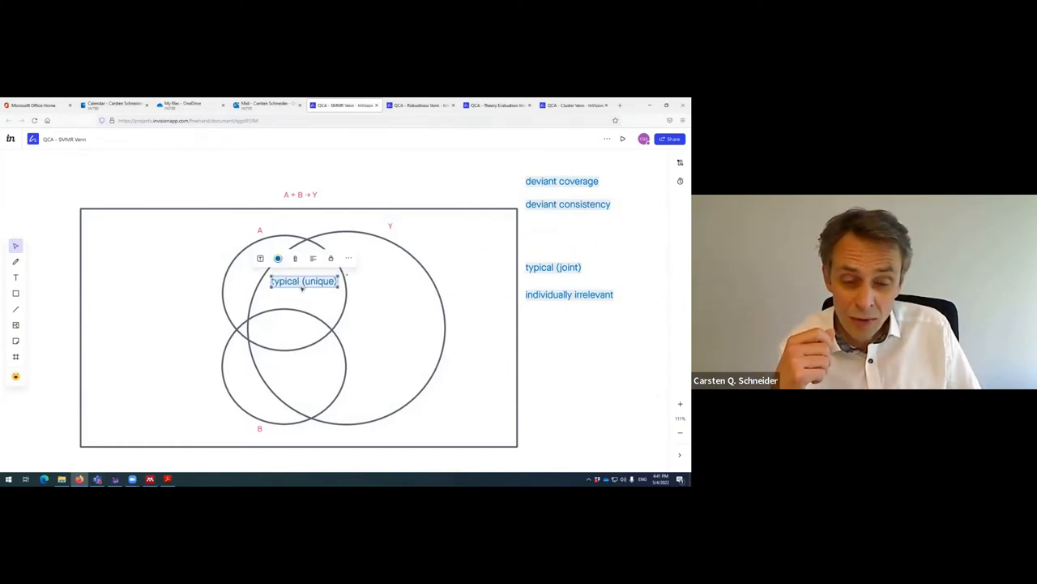
{"action": "left_click", "coordinate": [540, 368]}
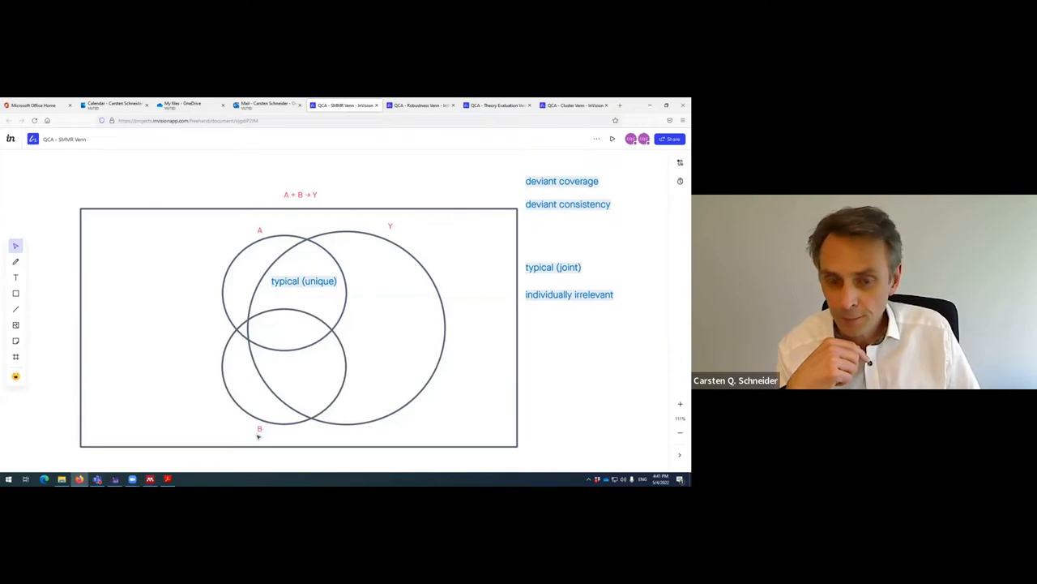
{"action": "mouse_move", "coordinate": [119, 306]}
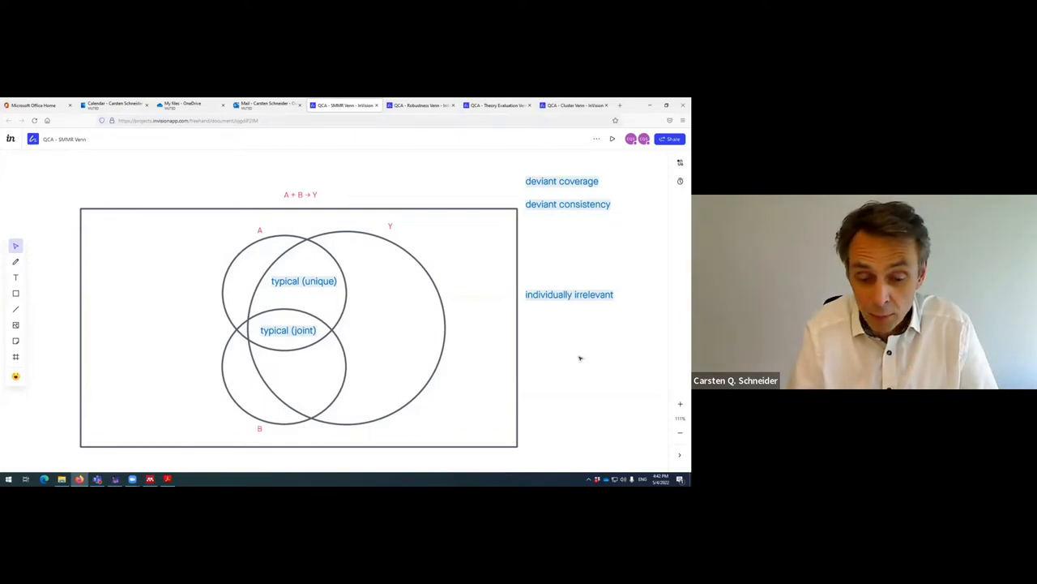
{"action": "mouse_move", "coordinate": [154, 364]}
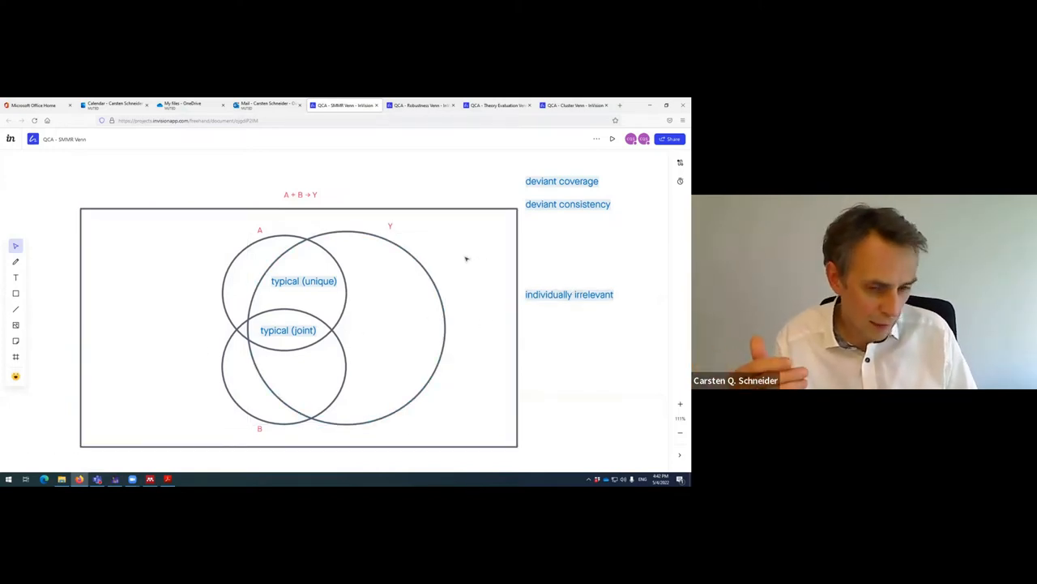
{"action": "mouse_move", "coordinate": [445, 283]}
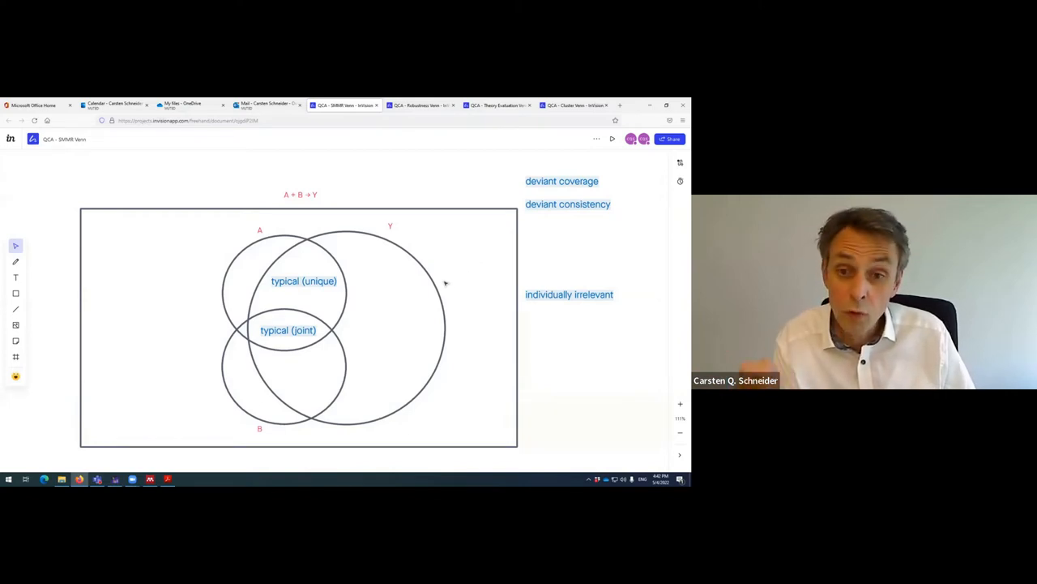
{"action": "mouse_move", "coordinate": [402, 269]}
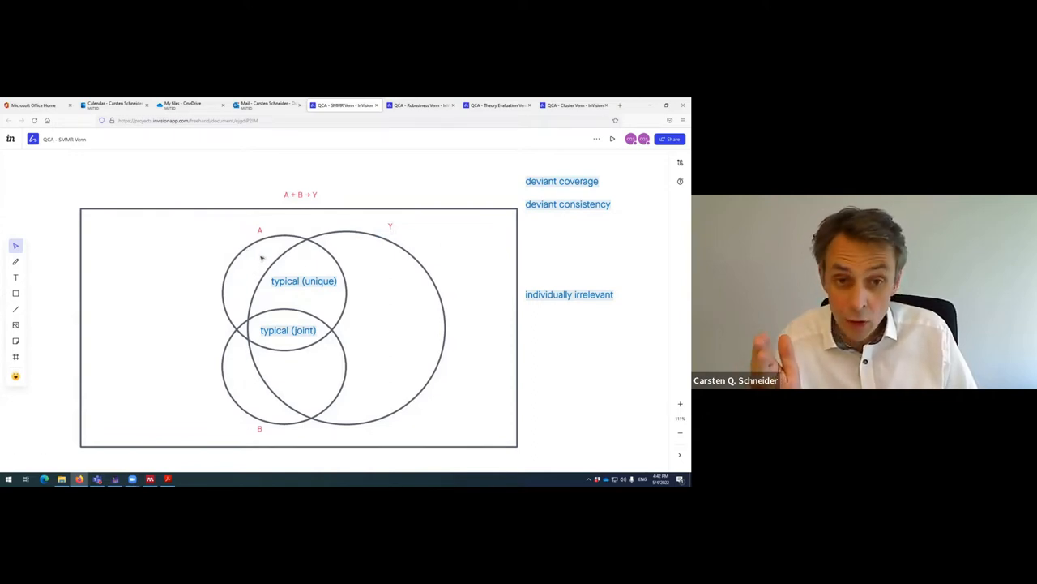
{"action": "left_click", "coordinate": [259, 259]}
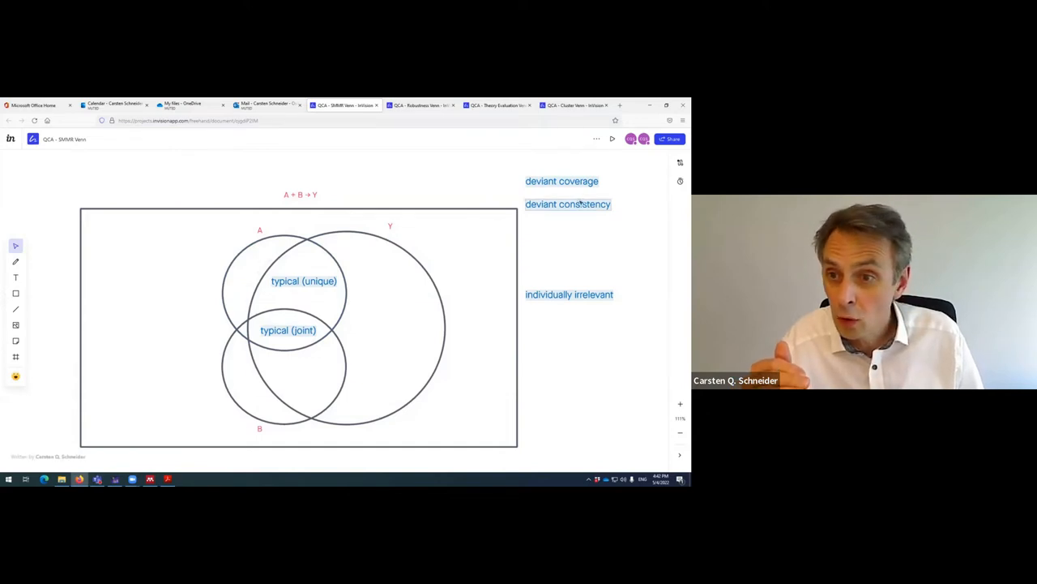
- Move 'deviant consistency' from the right margin into circle A, outside Y
{"action": "left_click_drag", "start_coordinate": [568, 204], "coordinate": [219, 265]}
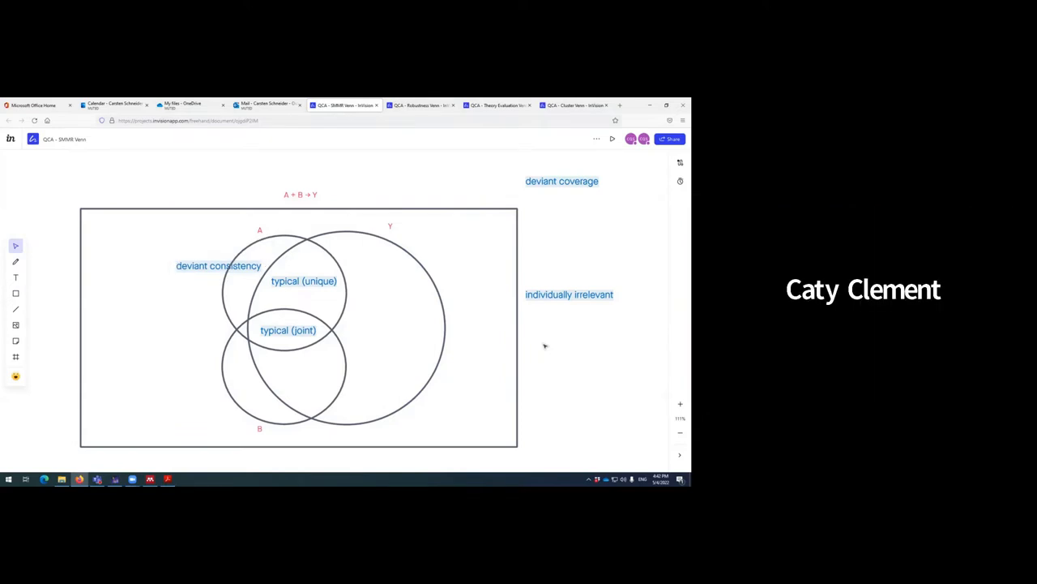
{"action": "mouse_move", "coordinate": [425, 283]}
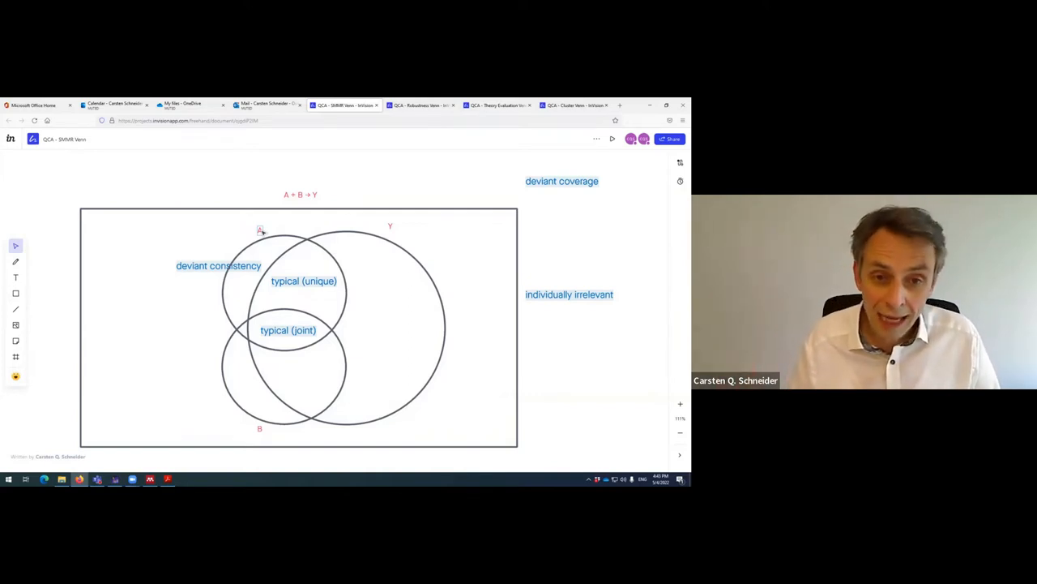
{"action": "mouse_move", "coordinate": [247, 300]}
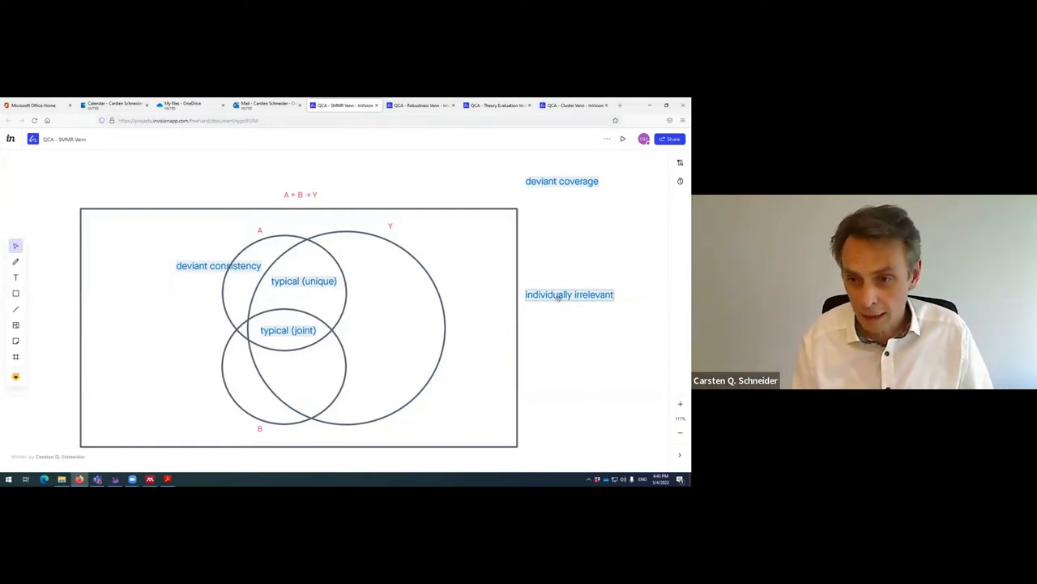
- Move 'individually irrelevant' to the frame's lower-left corner and 'deviant coverage' into Y only
{"action": "left_click_drag", "start_coordinate": [569, 294], "coordinate": [138, 392]}
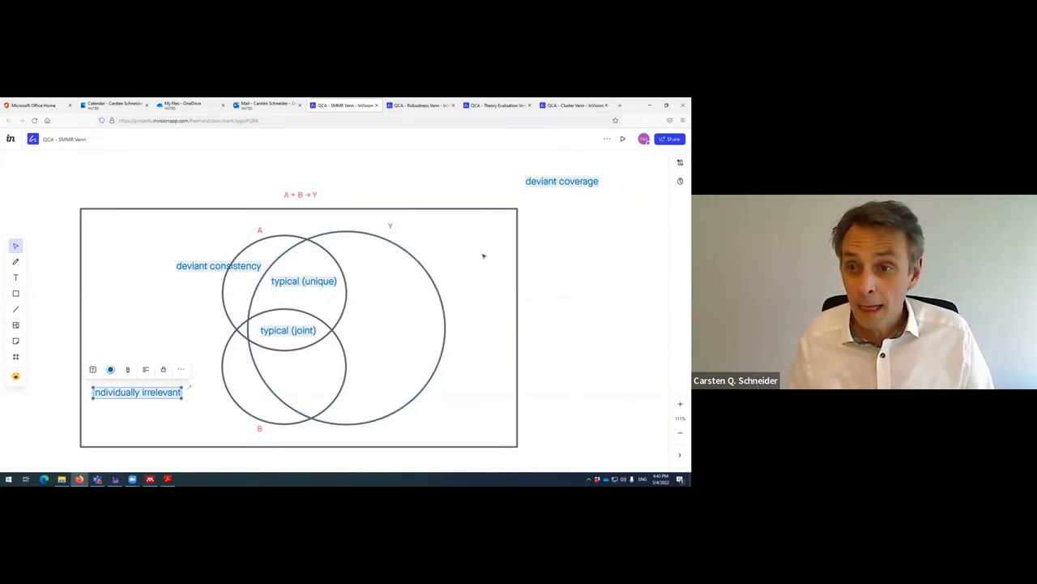
{"action": "mouse_move", "coordinate": [500, 231]}
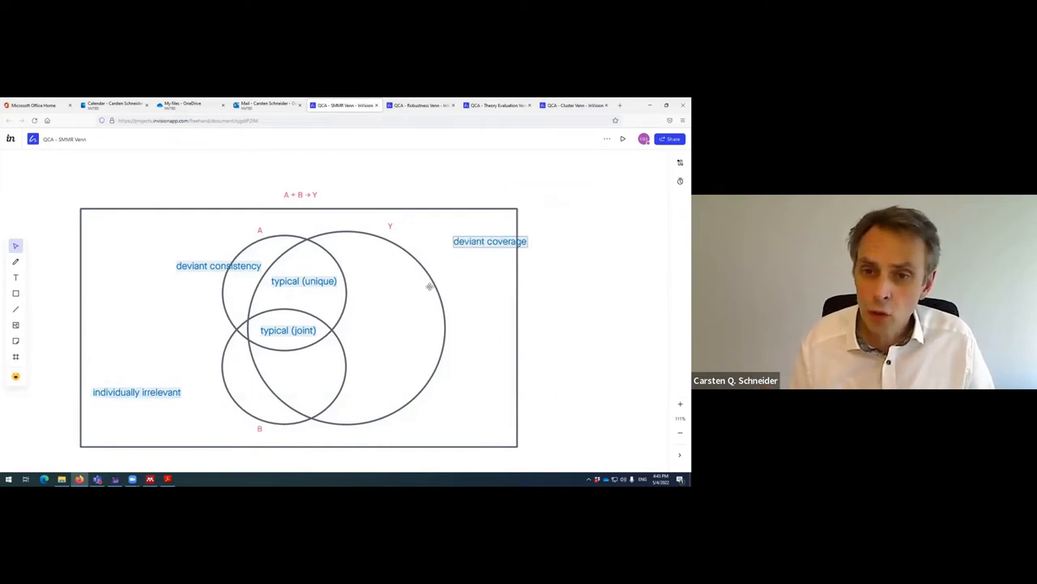
{"action": "left_click_drag", "start_coordinate": [490, 240], "coordinate": [396, 325]}
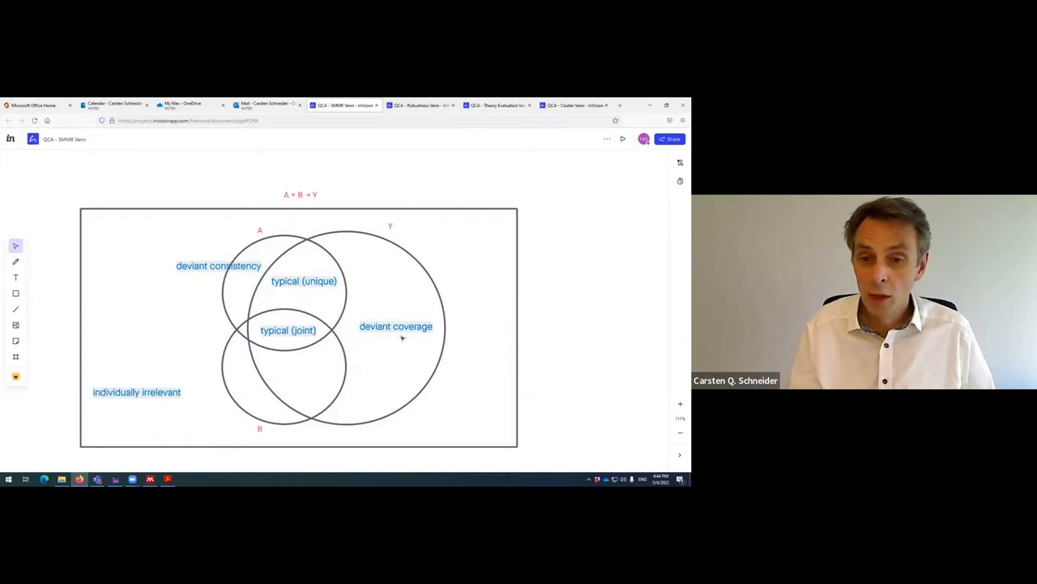
- Start editing the formula heading above the Venn diagram
{"action": "double_click", "coordinate": [396, 326]}
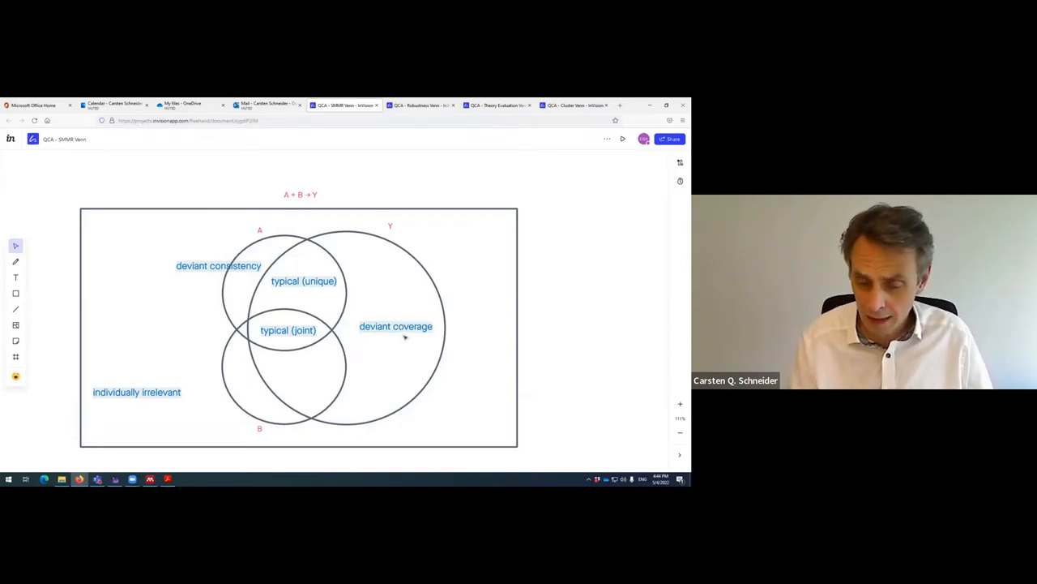
{"action": "double_click", "coordinate": [396, 326]}
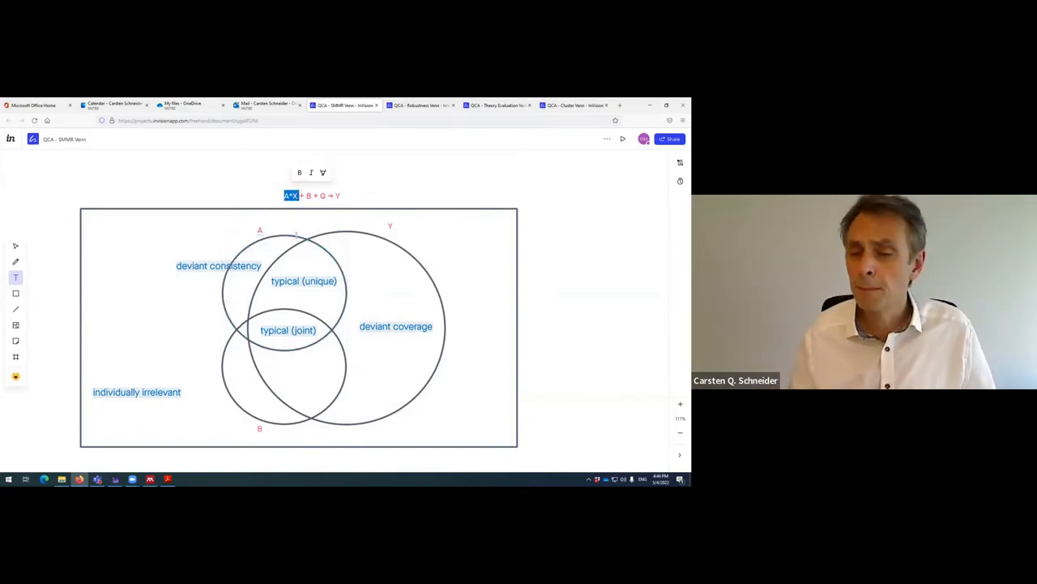
{"action": "left_click", "coordinate": [432, 192]}
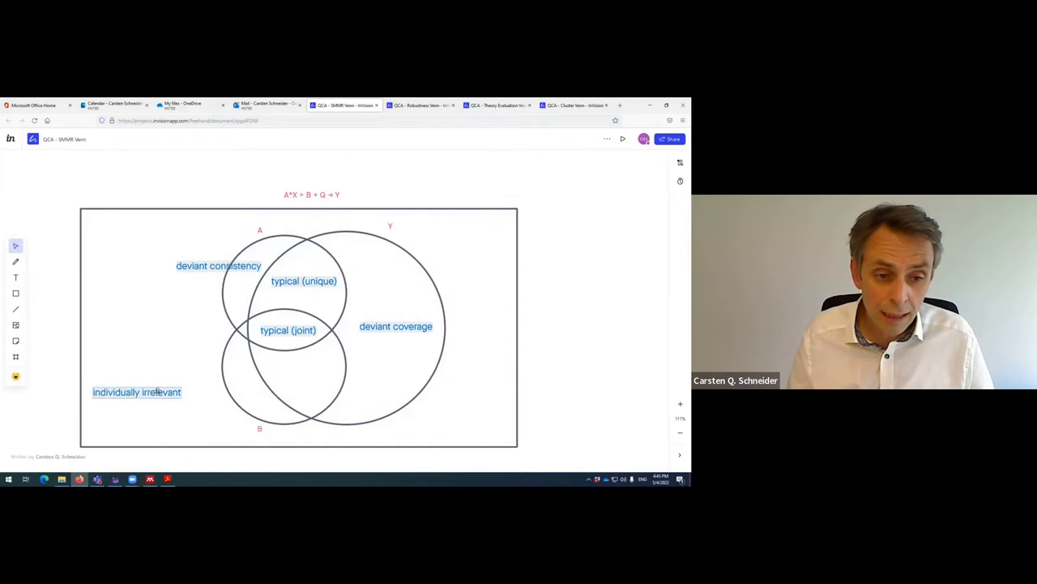
{"action": "left_click", "coordinate": [136, 391]}
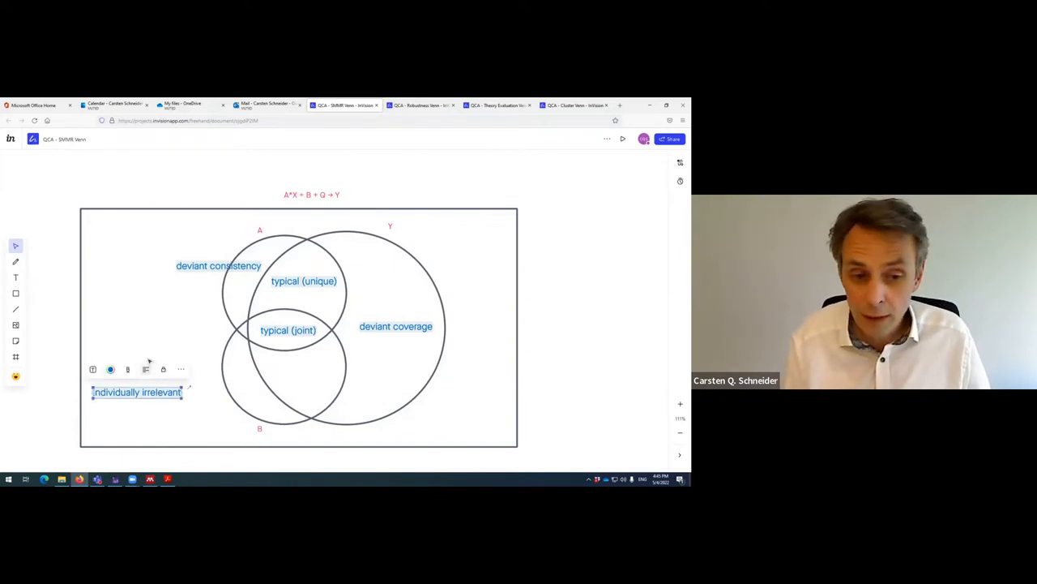
{"action": "left_click", "coordinate": [149, 360]}
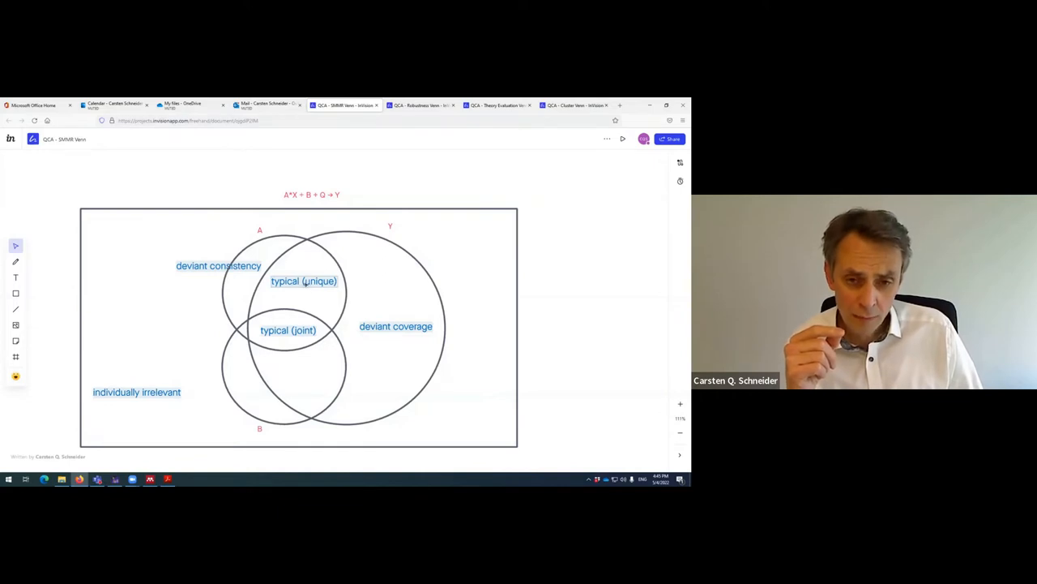
{"action": "left_click", "coordinate": [304, 280]}
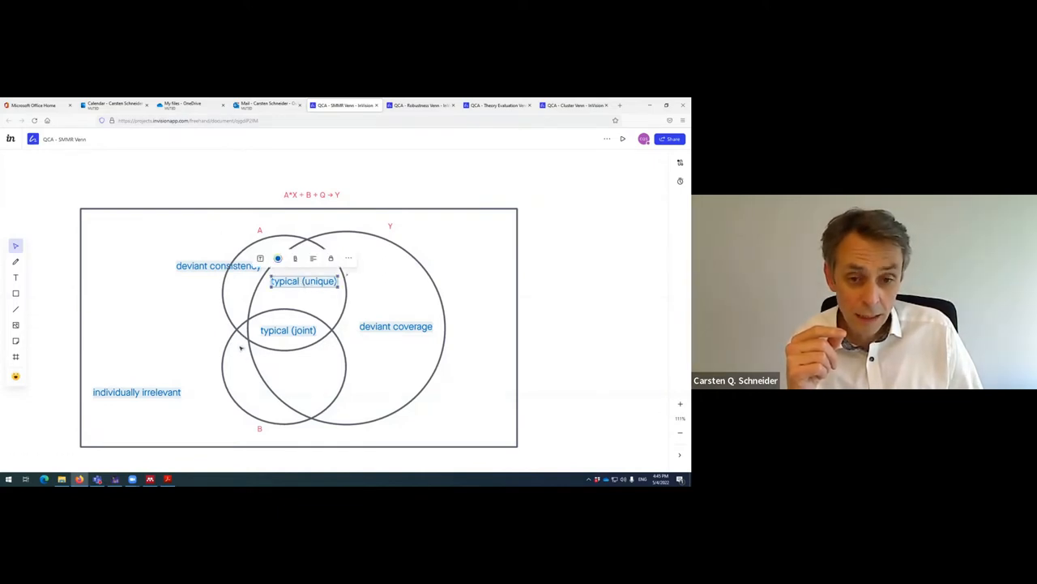
{"action": "left_click", "coordinate": [137, 392]}
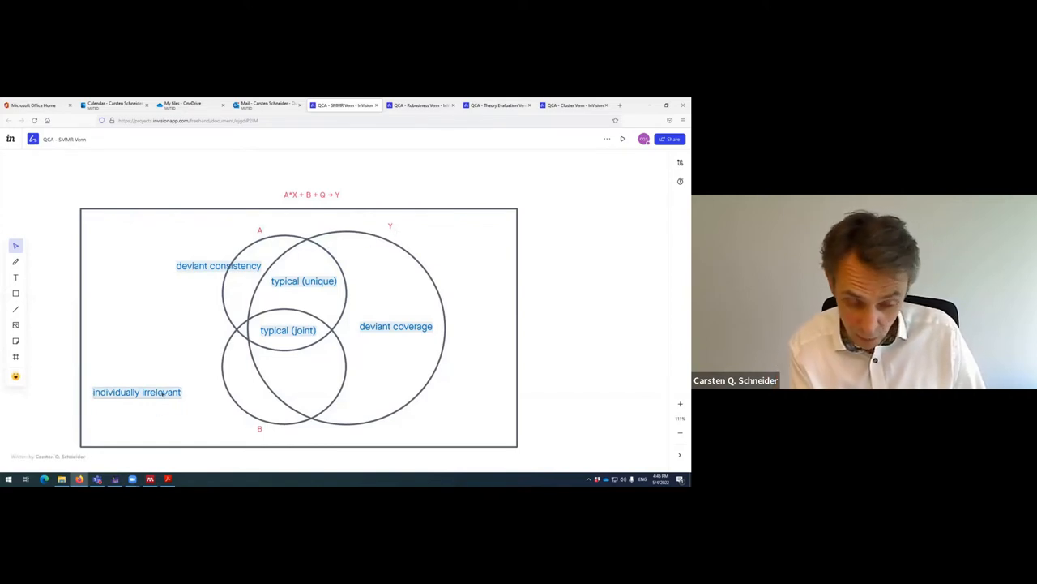
{"action": "left_click", "coordinate": [303, 281]}
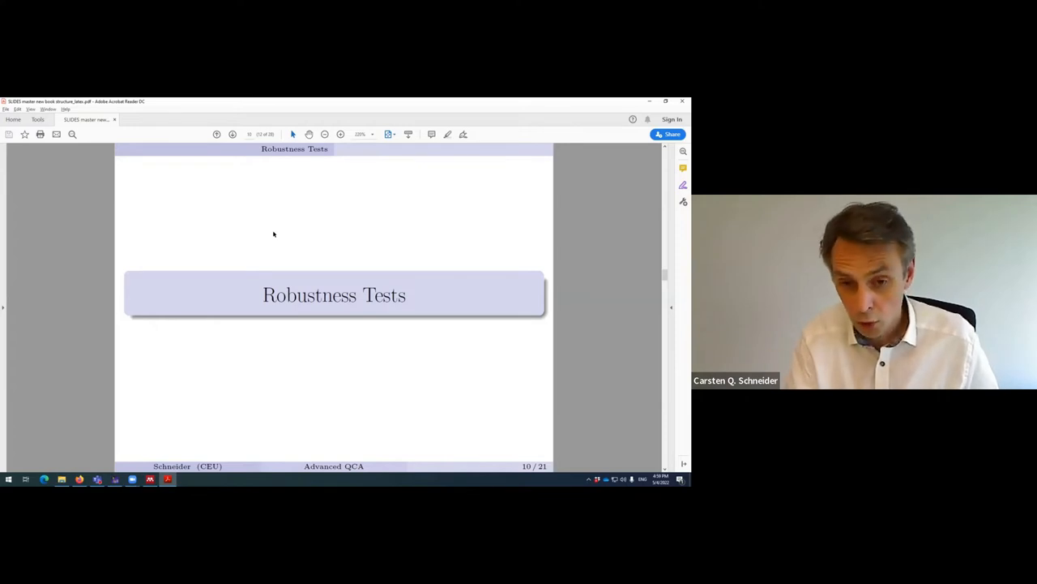
- Page forward one slide in the lecture slides PDF
{"action": "key", "text": "Right"}
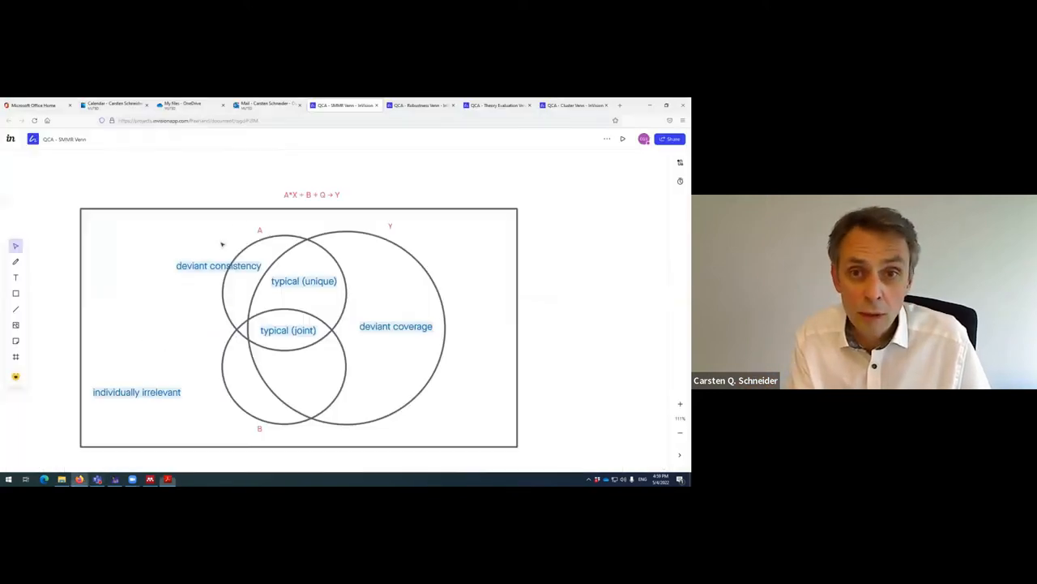
- Bring up the 'QCA - SMMR Venn' Freehand tab in the browser
{"action": "left_click", "coordinate": [420, 105]}
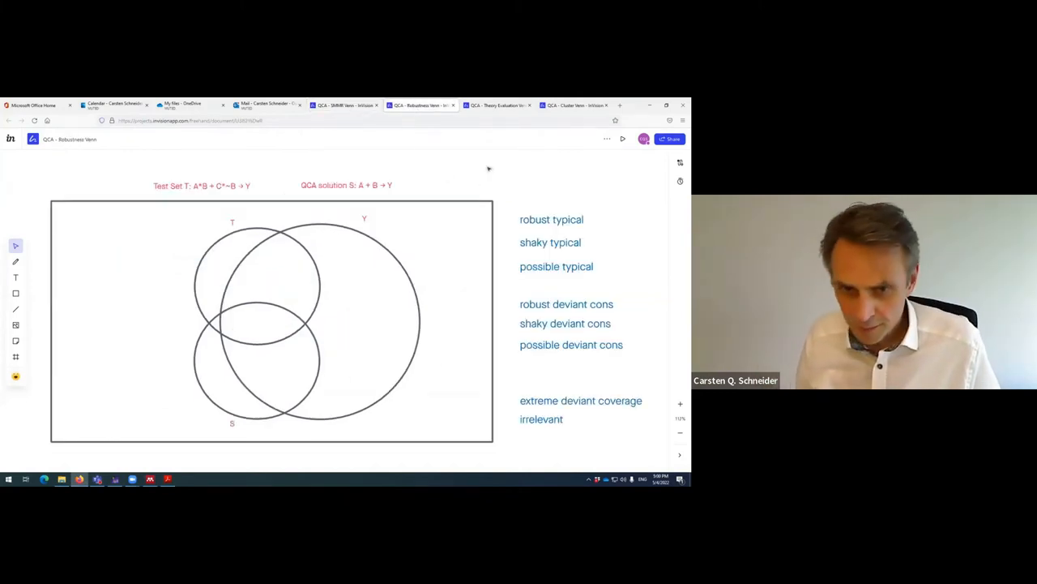
{"action": "mouse_move", "coordinate": [451, 222]}
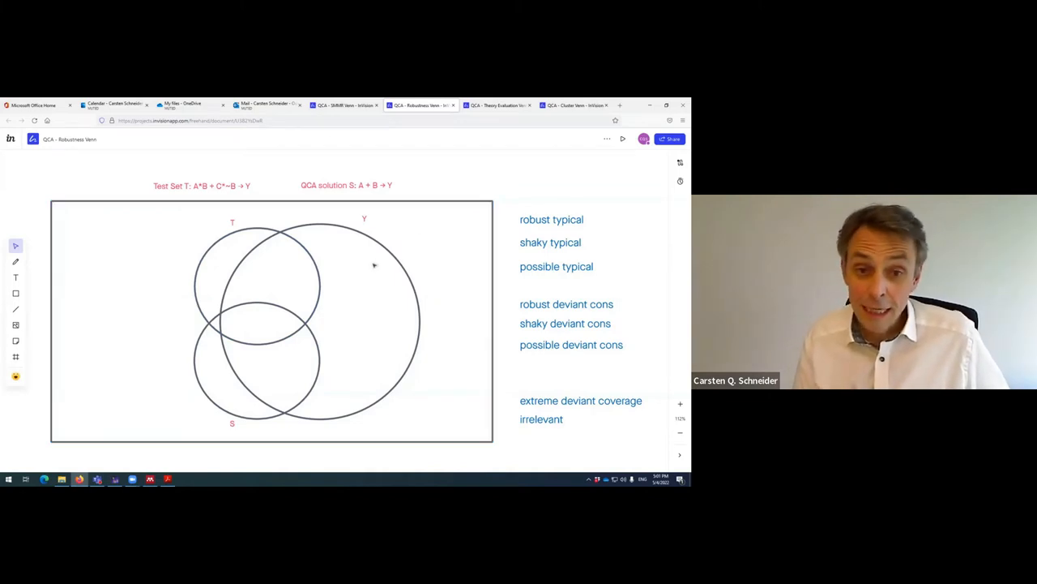
{"action": "left_click", "coordinate": [255, 361]}
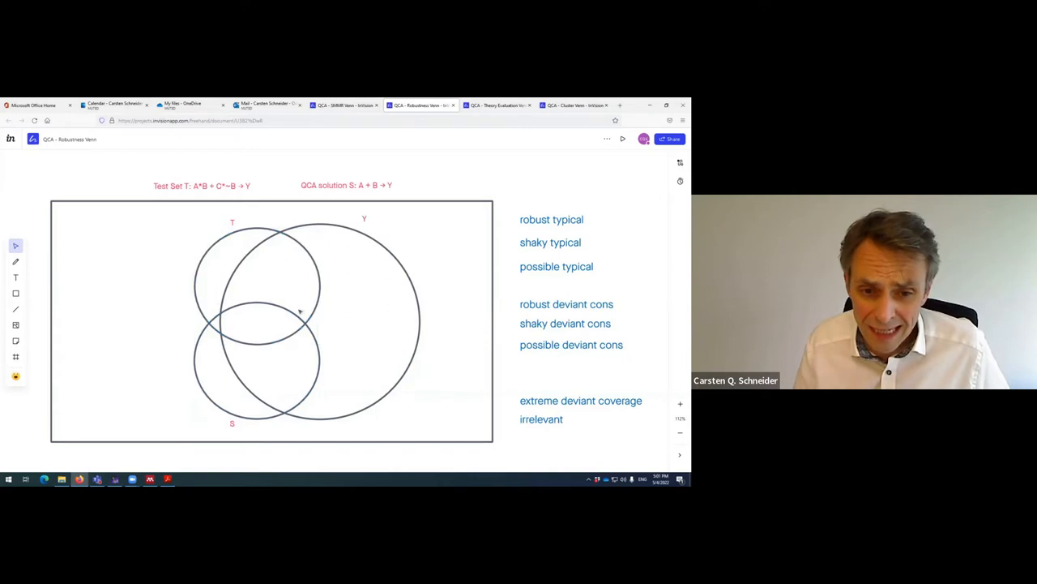
{"action": "mouse_move", "coordinate": [308, 358]}
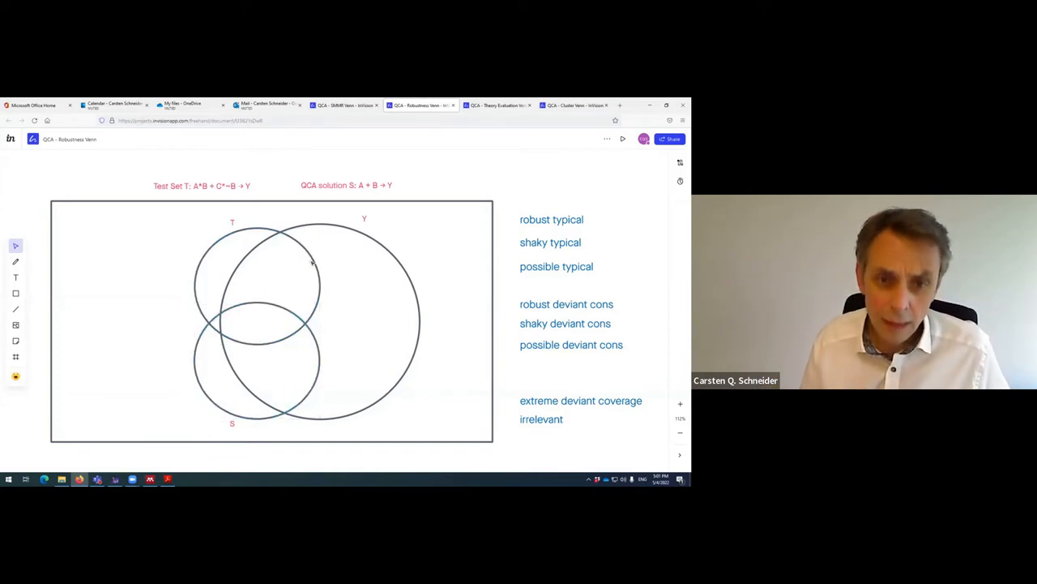
{"action": "left_click", "coordinate": [258, 244]}
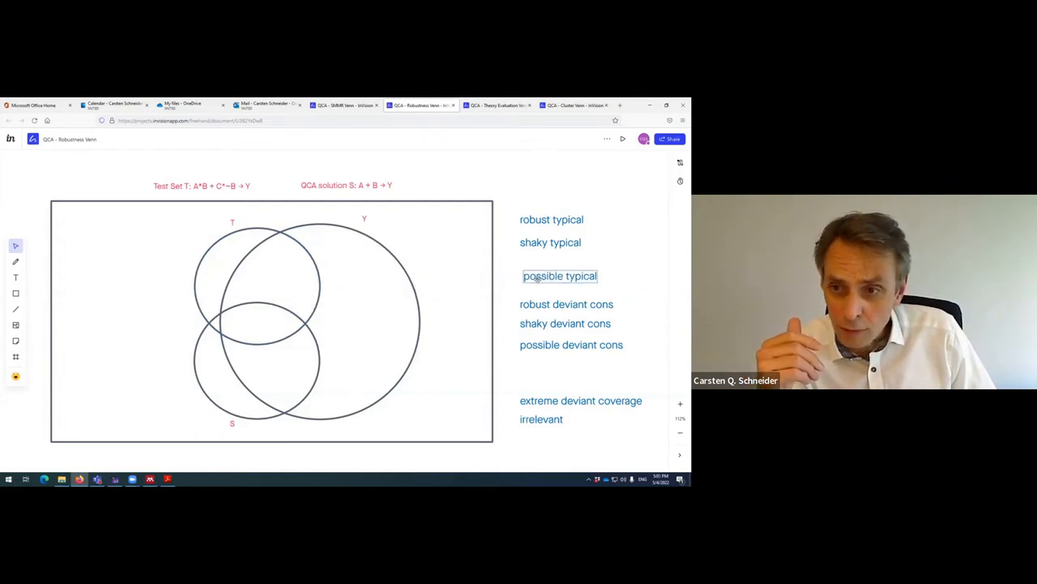
- Place 'robust typical' in T-S-Y overlap, 'shaky typical' in S-and-Y, 'possible typical' in T-and-Y
{"action": "left_click_drag", "start_coordinate": [551, 218], "coordinate": [265, 322]}
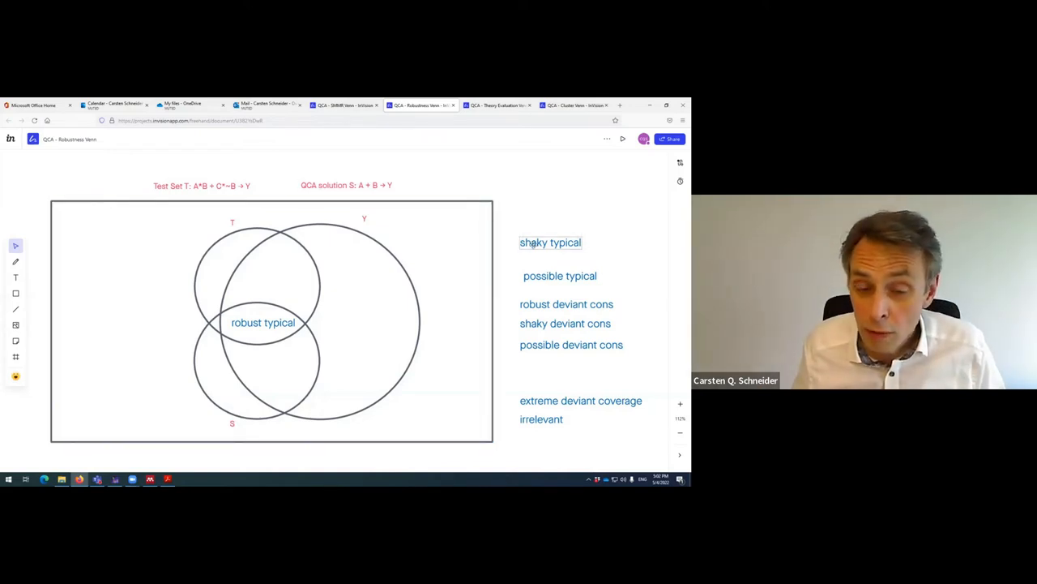
{"action": "left_click_drag", "start_coordinate": [550, 242], "coordinate": [281, 372]}
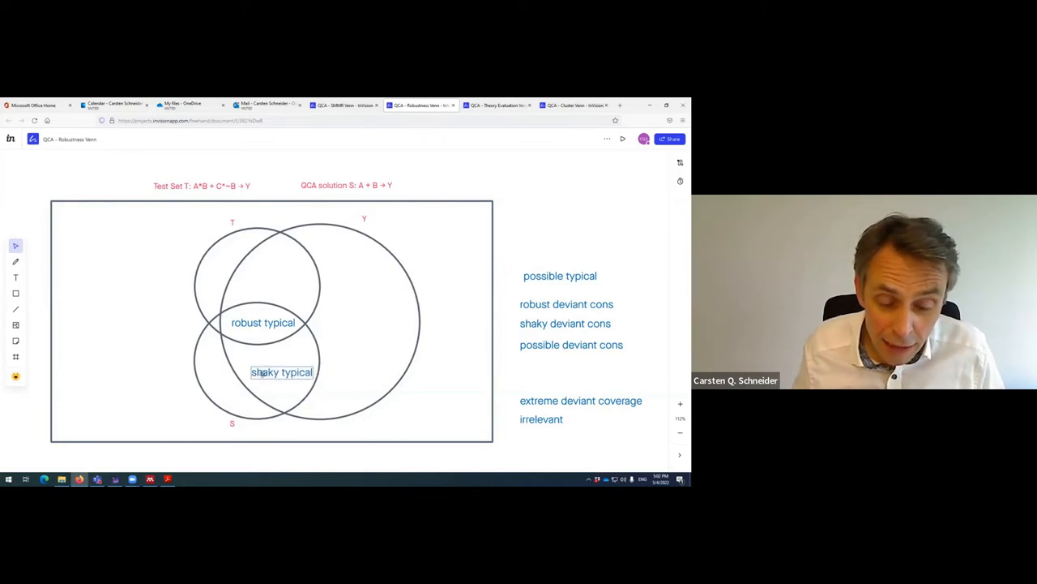
{"action": "left_click", "coordinate": [281, 371]}
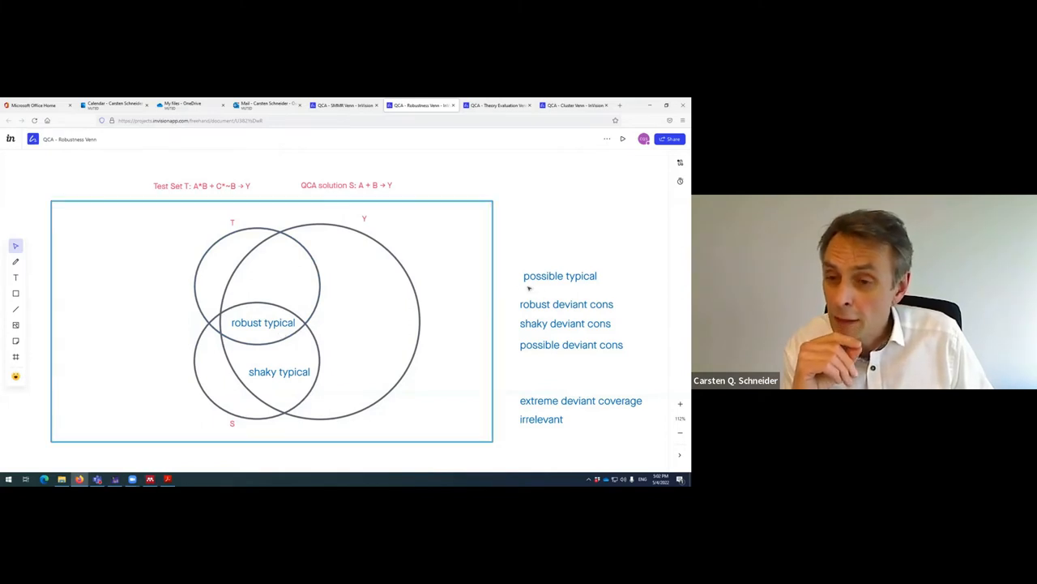
{"action": "left_click_drag", "start_coordinate": [559, 275], "coordinate": [277, 273]}
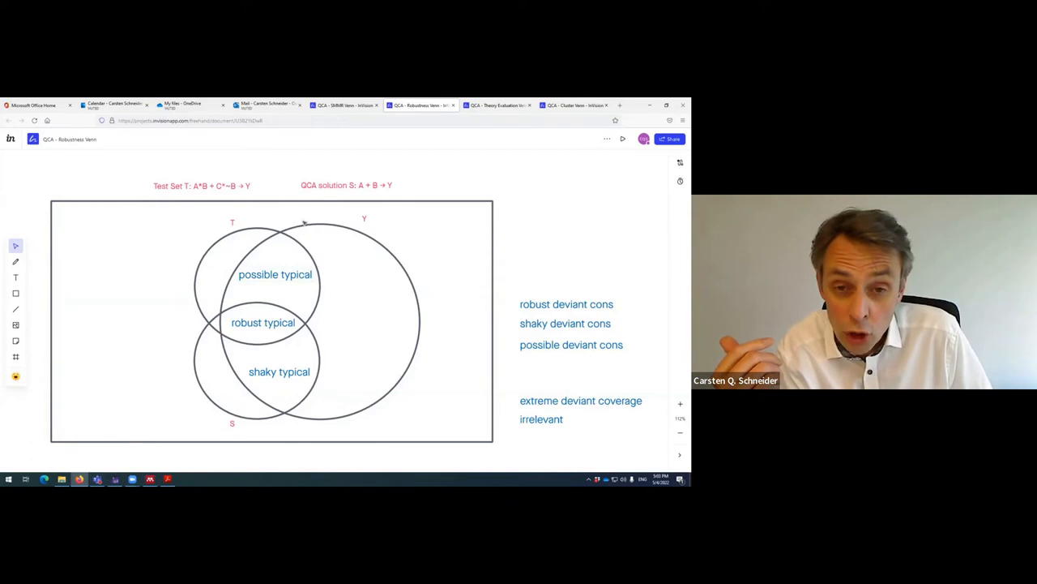
{"action": "left_click", "coordinate": [259, 251]}
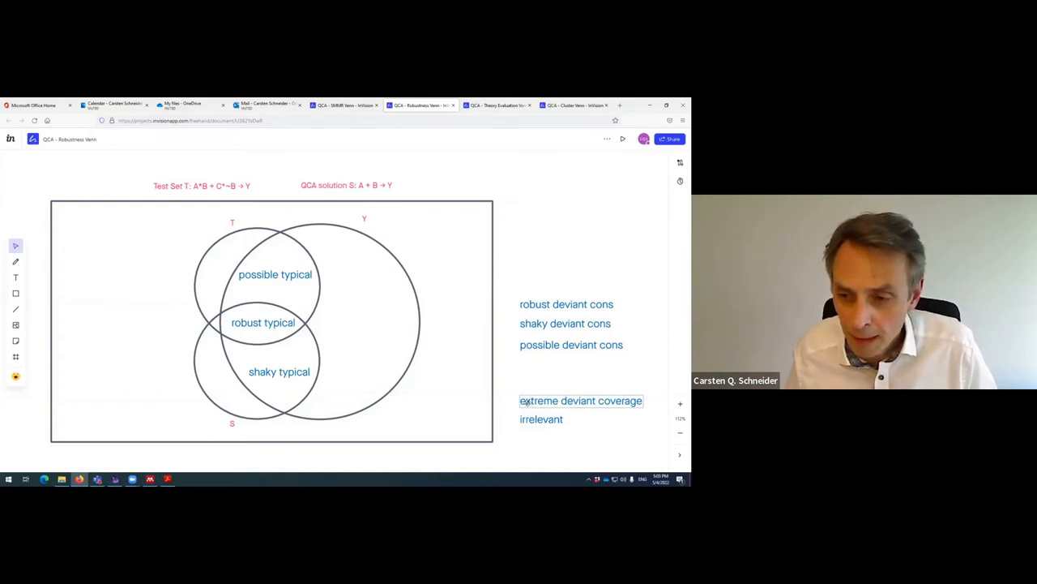
- Position 'extreme deviant coverage' in the Y-only region and select it to check placement
{"action": "left_click_drag", "start_coordinate": [581, 401], "coordinate": [403, 312]}
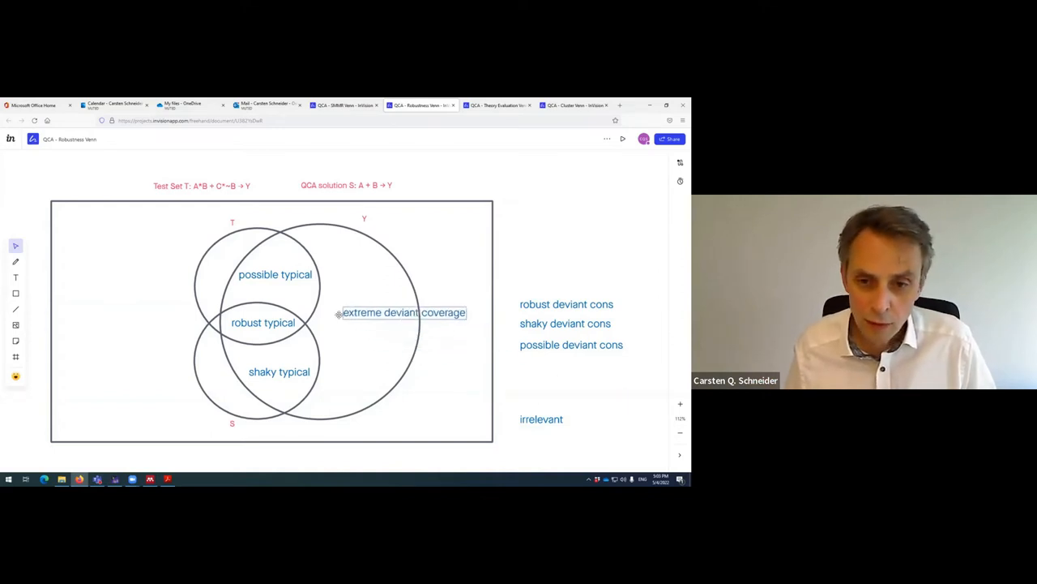
{"action": "left_click_drag", "start_coordinate": [403, 312], "coordinate": [379, 324]}
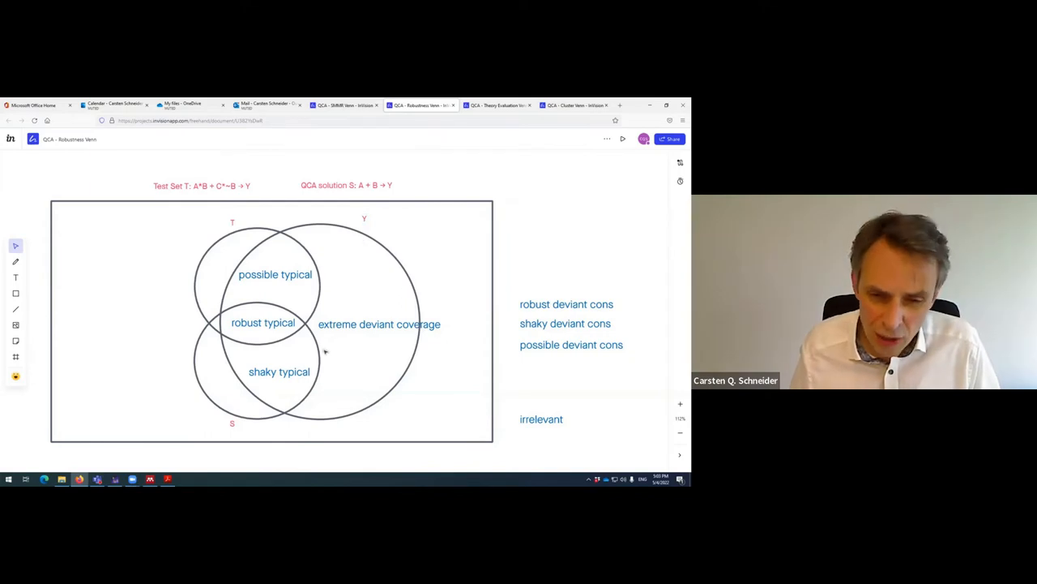
{"action": "left_click", "coordinate": [255, 361]}
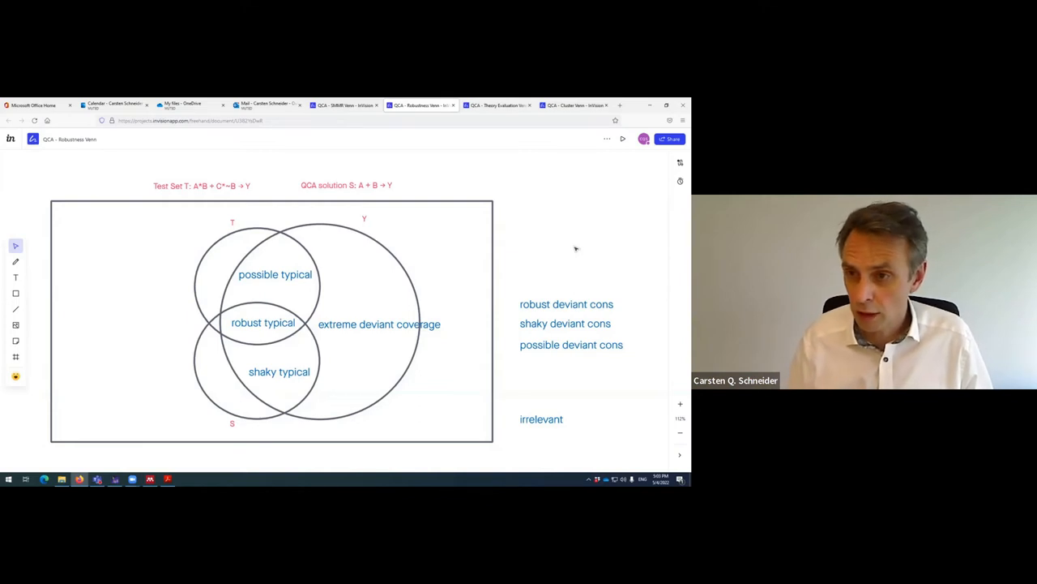
{"action": "left_click", "coordinate": [379, 323]}
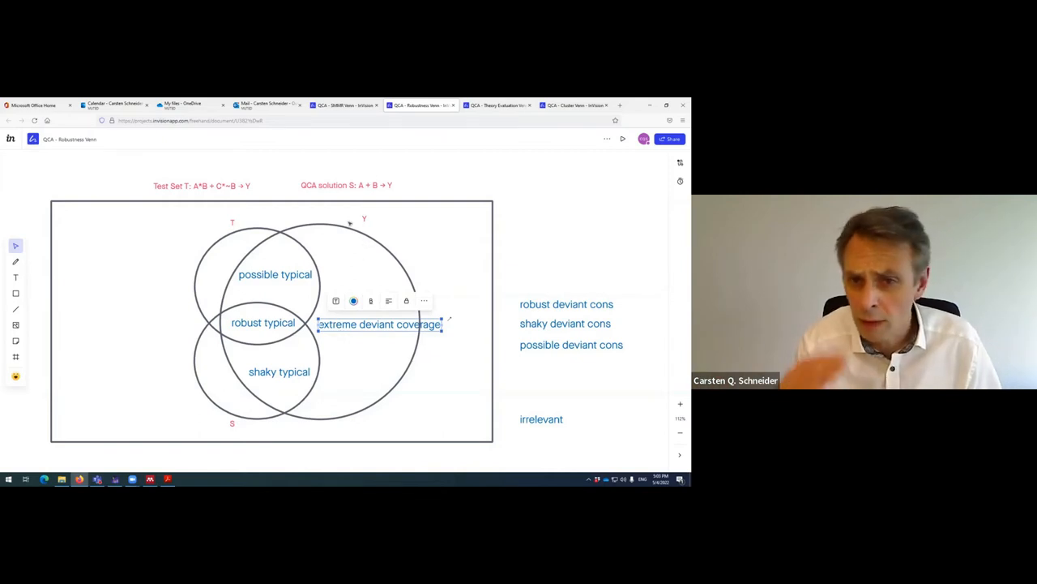
{"action": "mouse_move", "coordinate": [523, 285]}
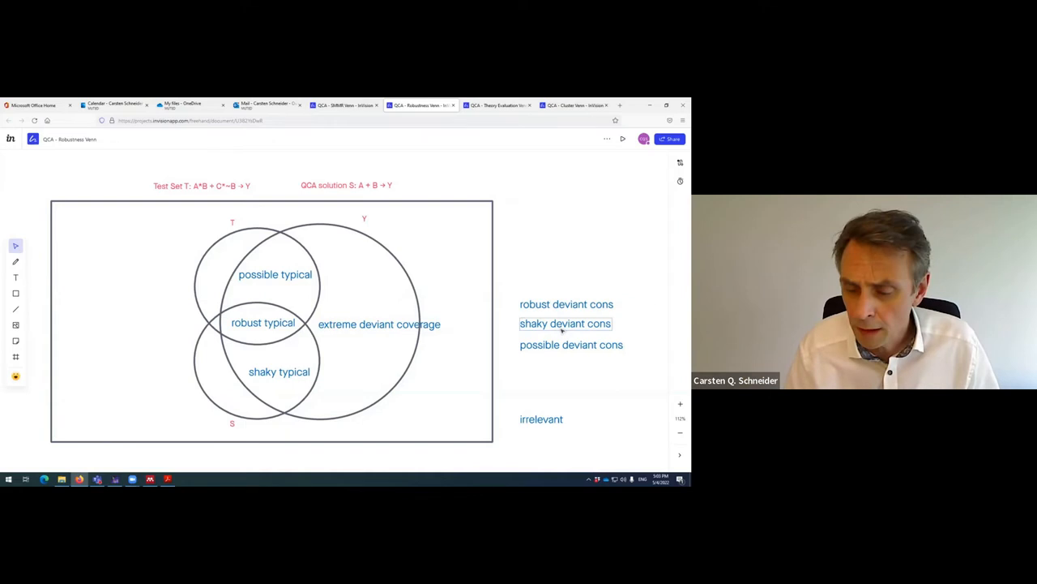
- Move 'irrelevant' outside all circles at bottom left and 'possible deviant cons' into T only
{"action": "left_click_drag", "start_coordinate": [540, 419], "coordinate": [154, 385]}
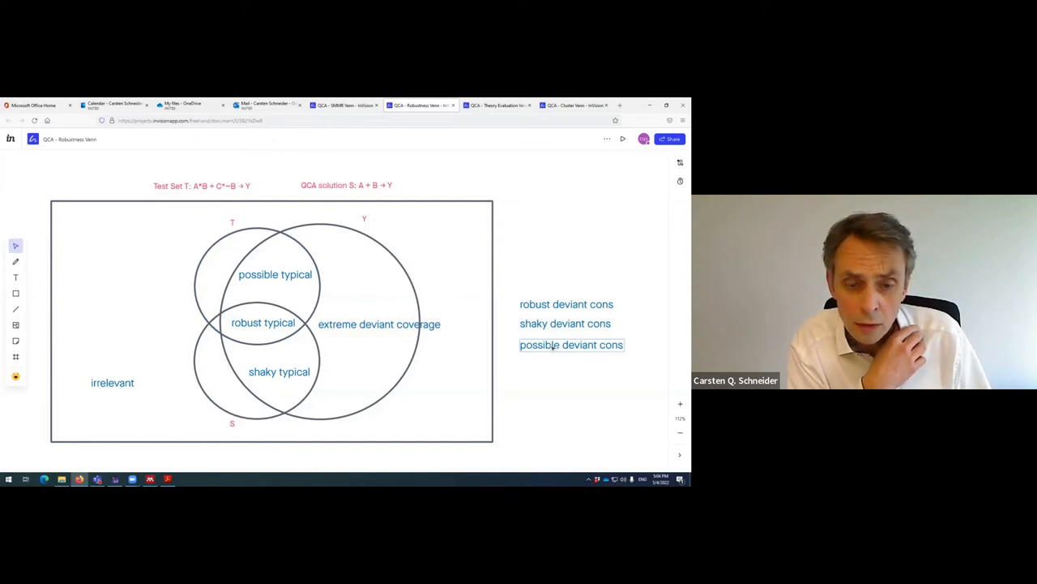
{"action": "left_click_drag", "start_coordinate": [571, 344], "coordinate": [314, 328]}
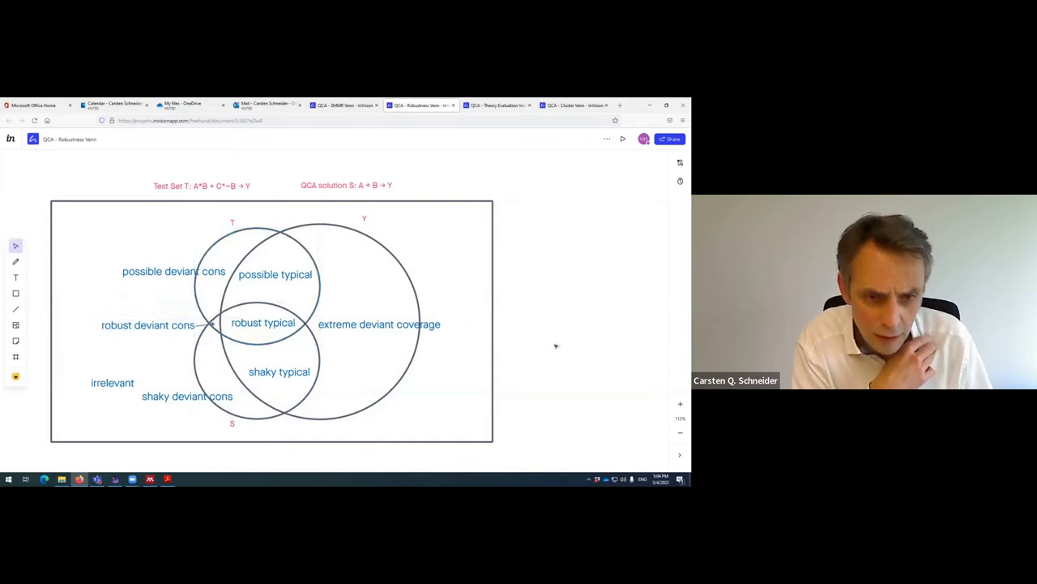
{"action": "mouse_move", "coordinate": [89, 269]}
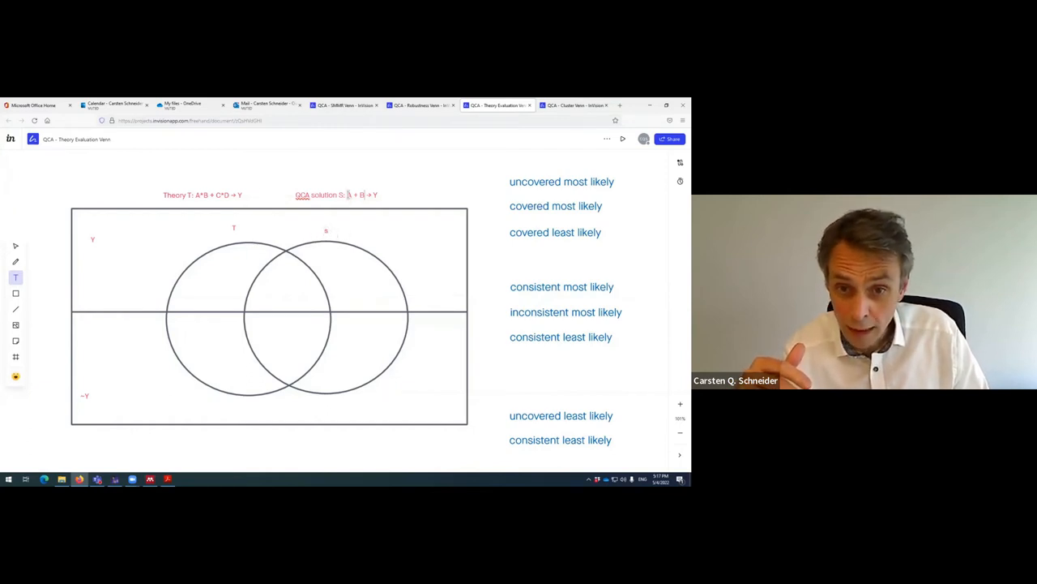
{"action": "double_click", "coordinate": [361, 194]}
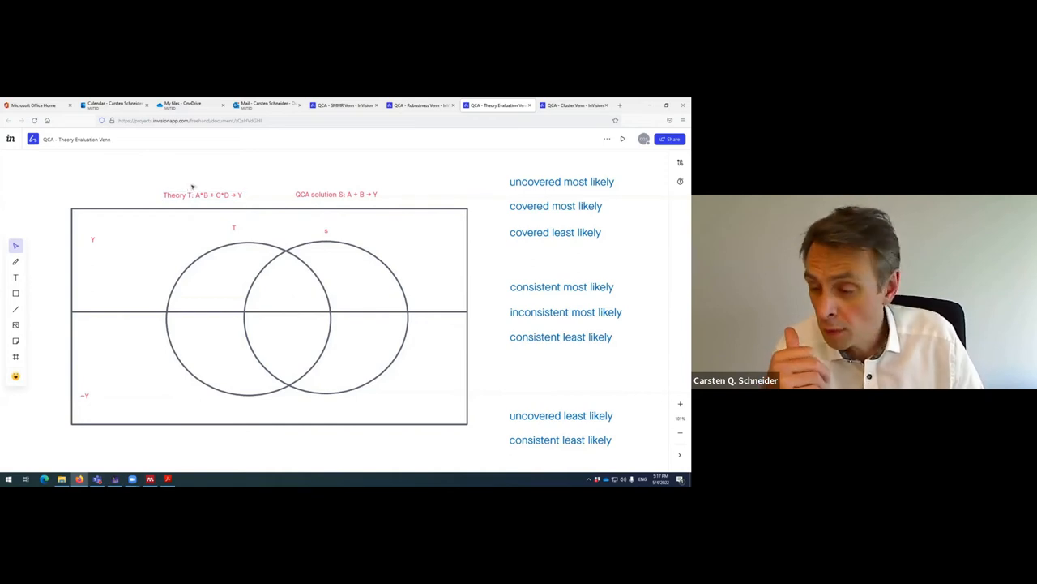
{"action": "left_click", "coordinate": [203, 194]}
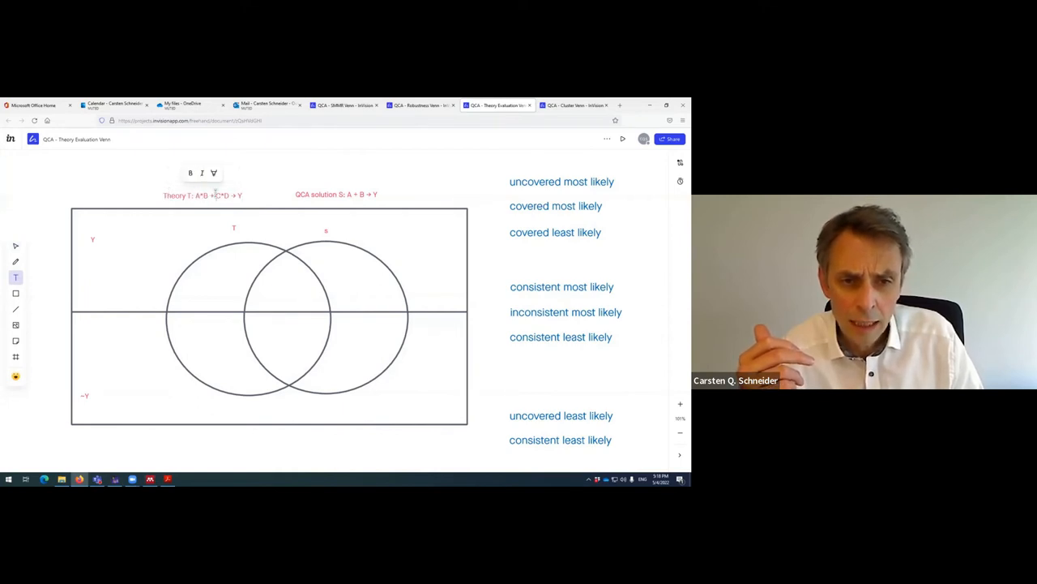
{"action": "double_click", "coordinate": [221, 195]}
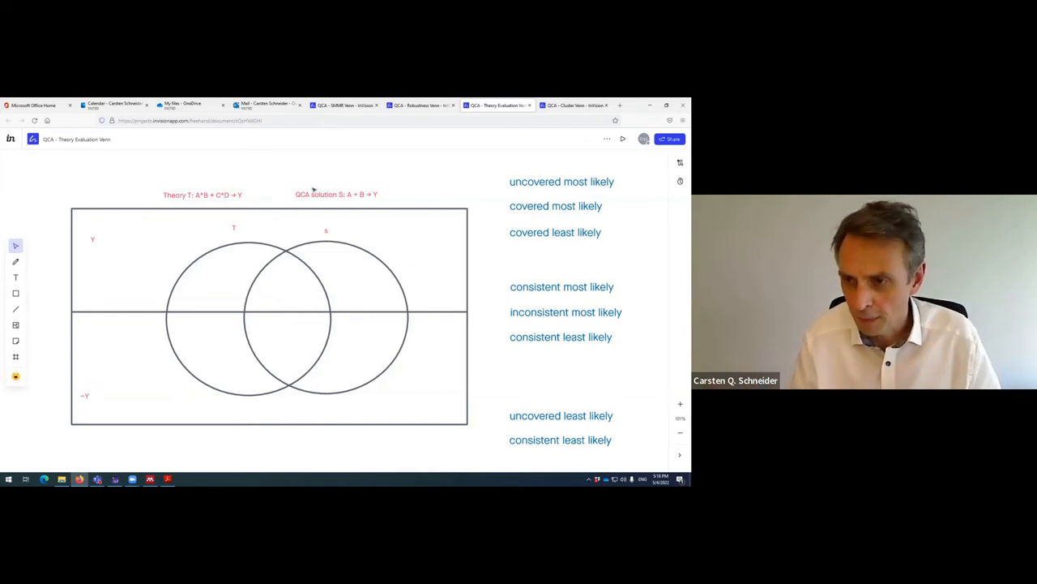
{"action": "mouse_move", "coordinate": [286, 214]}
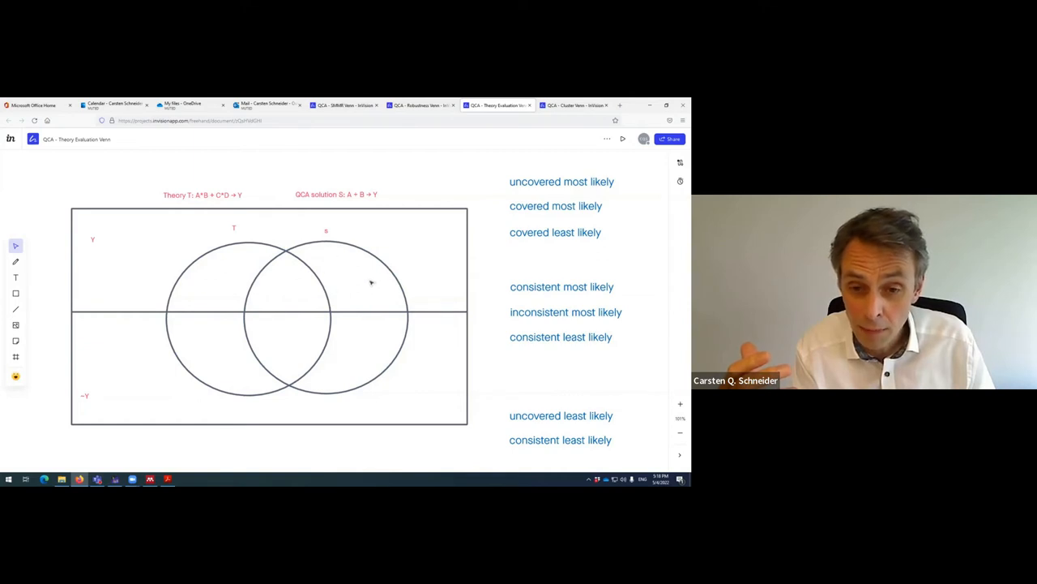
{"action": "mouse_move", "coordinate": [355, 271]}
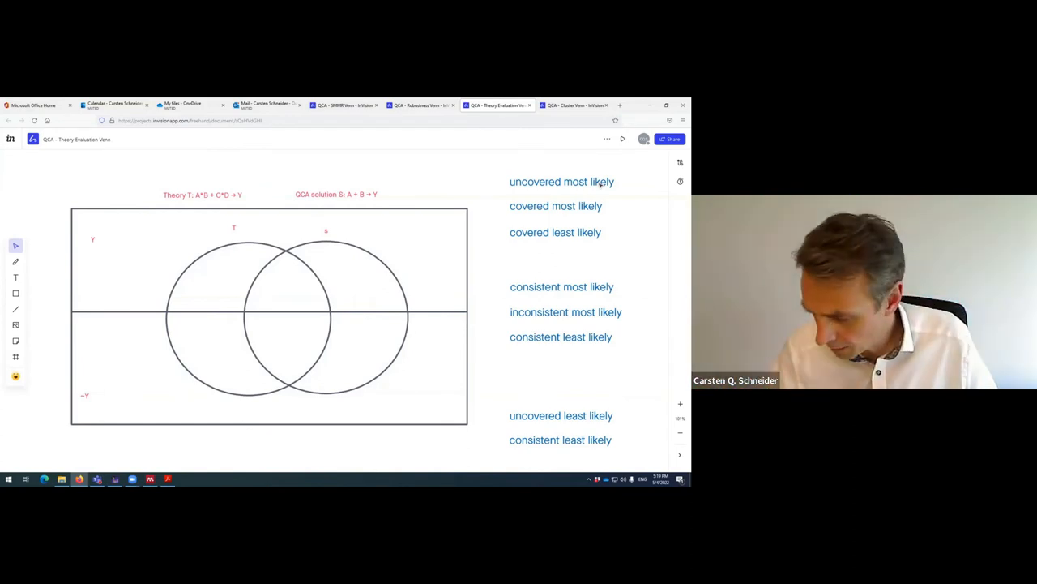
- Move 'covered most likely' into the upper T∩S overlap and 'consistent most likely' below it
{"action": "left_click", "coordinate": [555, 205]}
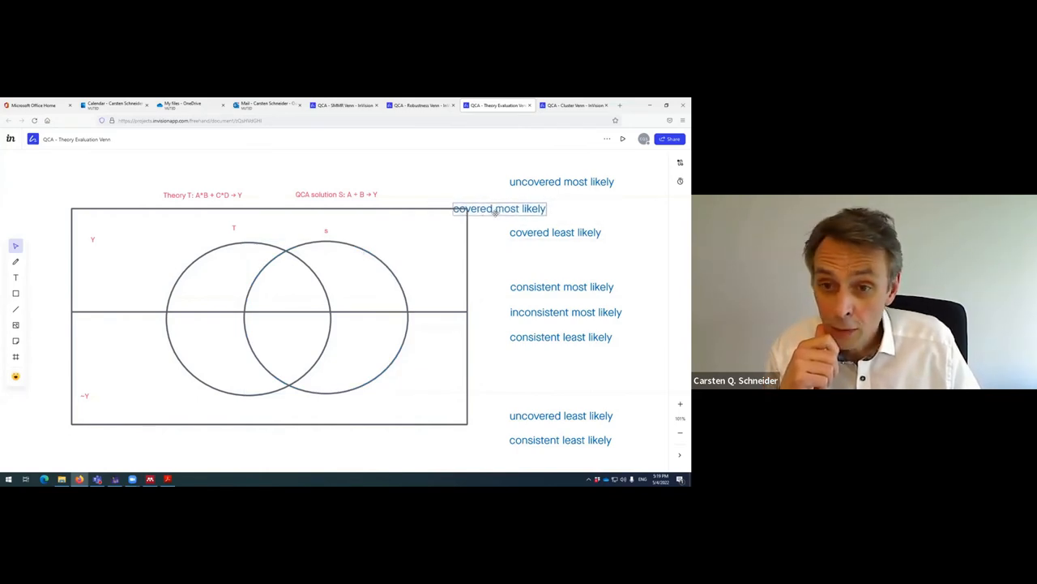
{"action": "left_click_drag", "start_coordinate": [500, 209], "coordinate": [287, 296]}
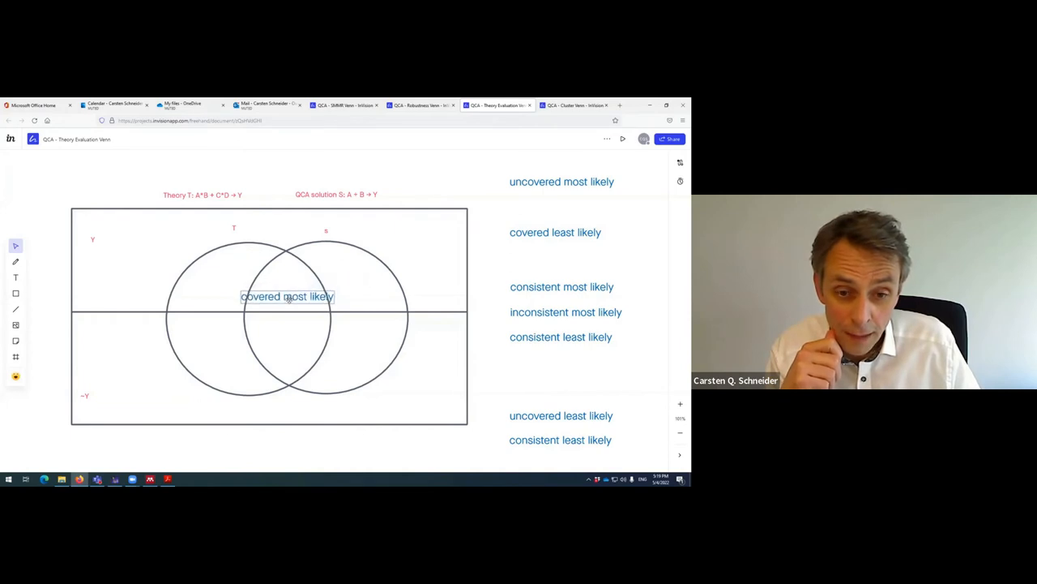
{"action": "left_click_drag", "start_coordinate": [287, 296], "coordinate": [291, 300]}
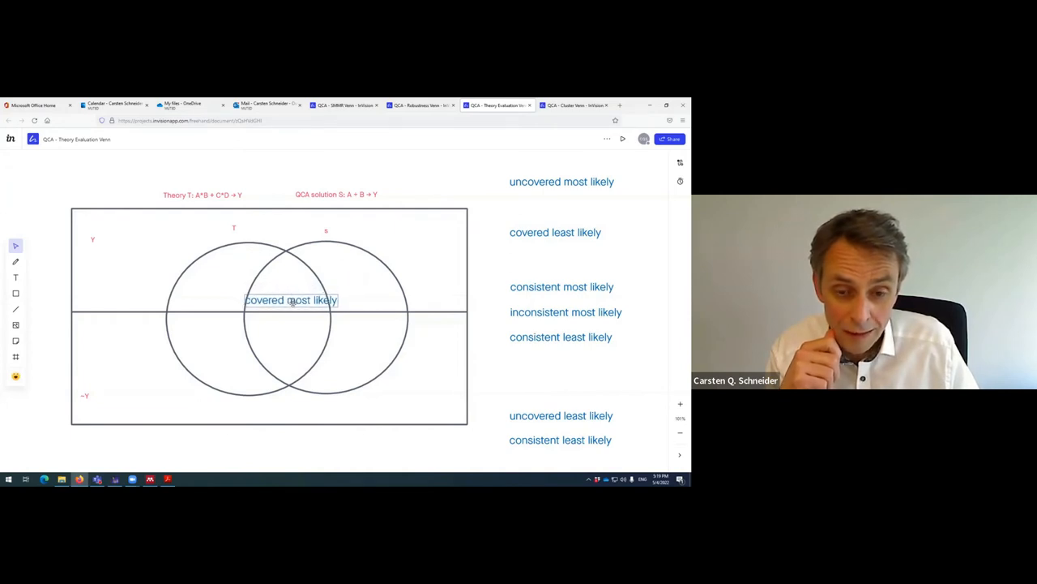
{"action": "left_click", "coordinate": [291, 300]}
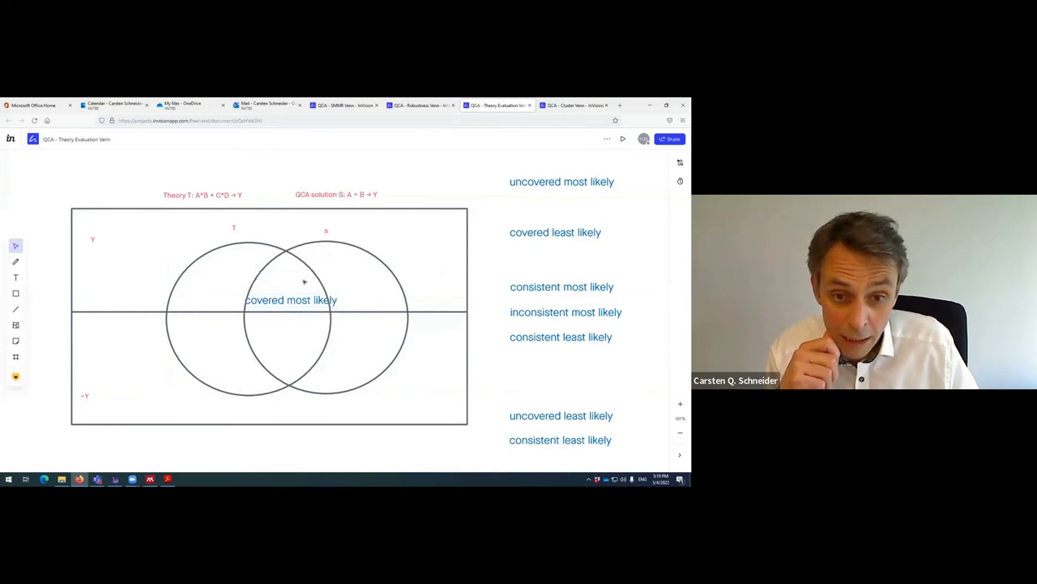
{"action": "mouse_move", "coordinate": [304, 242]}
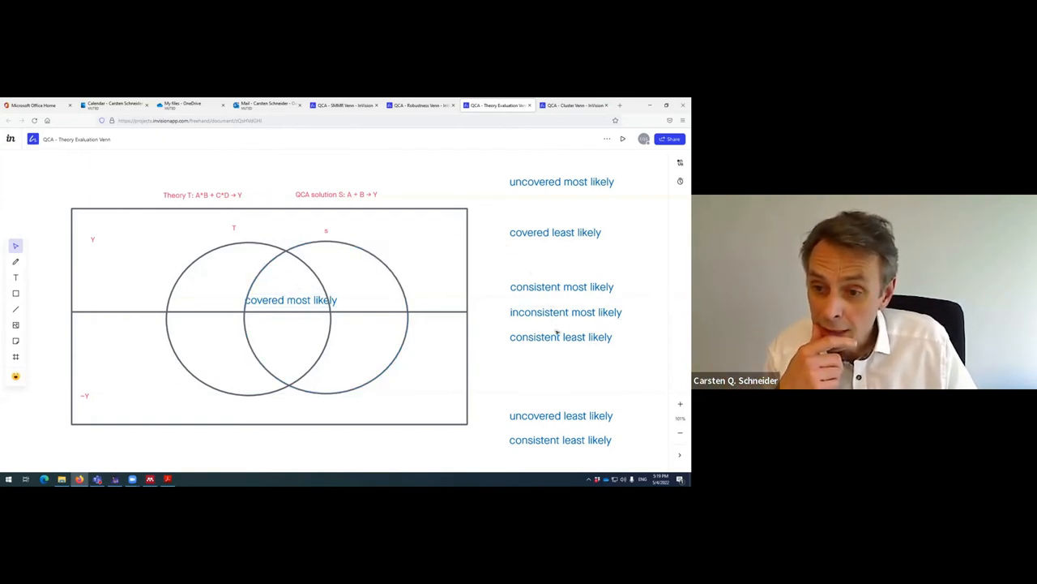
{"action": "left_click_drag", "start_coordinate": [561, 286], "coordinate": [342, 313]}
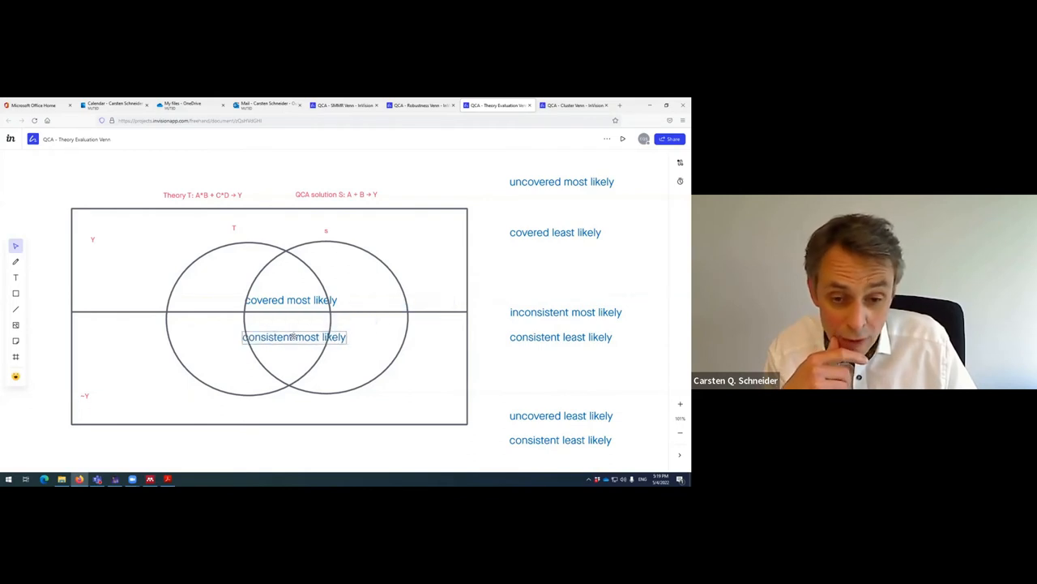
{"action": "left_click", "coordinate": [293, 336]}
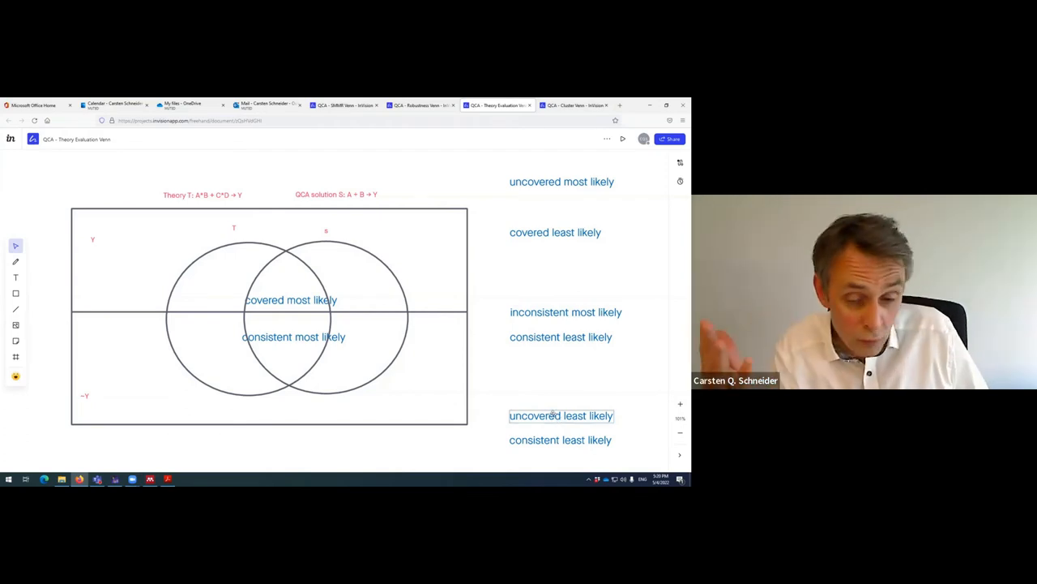
{"action": "left_click_drag", "start_coordinate": [561, 415], "coordinate": [160, 235]}
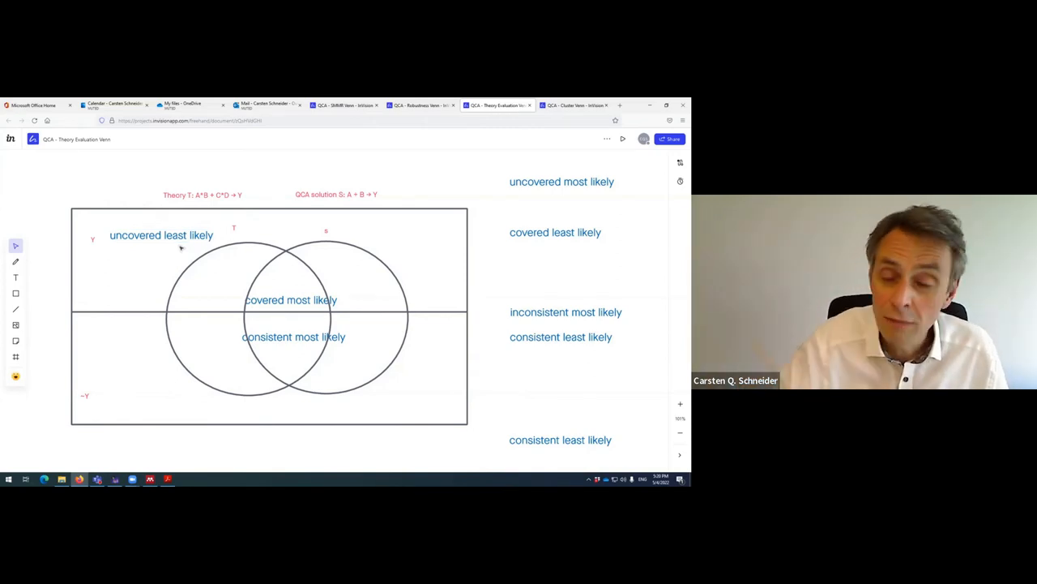
{"action": "left_click", "coordinate": [162, 235]}
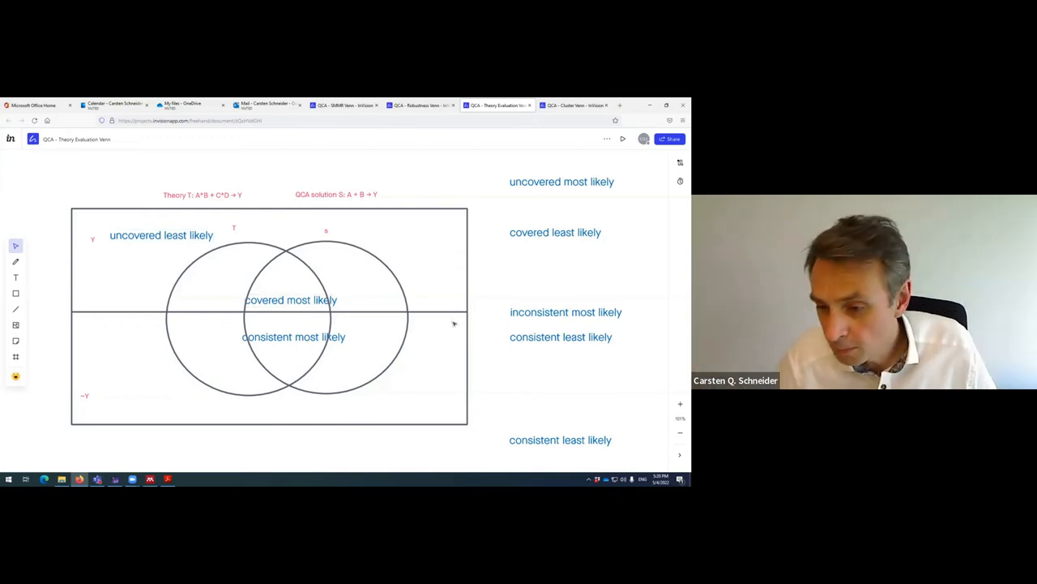
{"action": "mouse_move", "coordinate": [284, 266]}
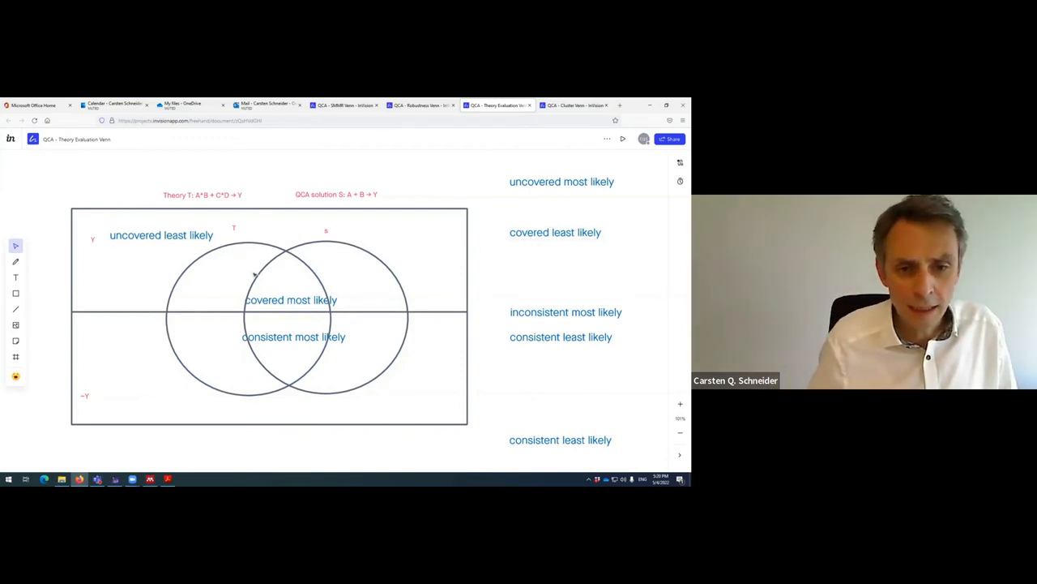
{"action": "left_click", "coordinate": [290, 299]}
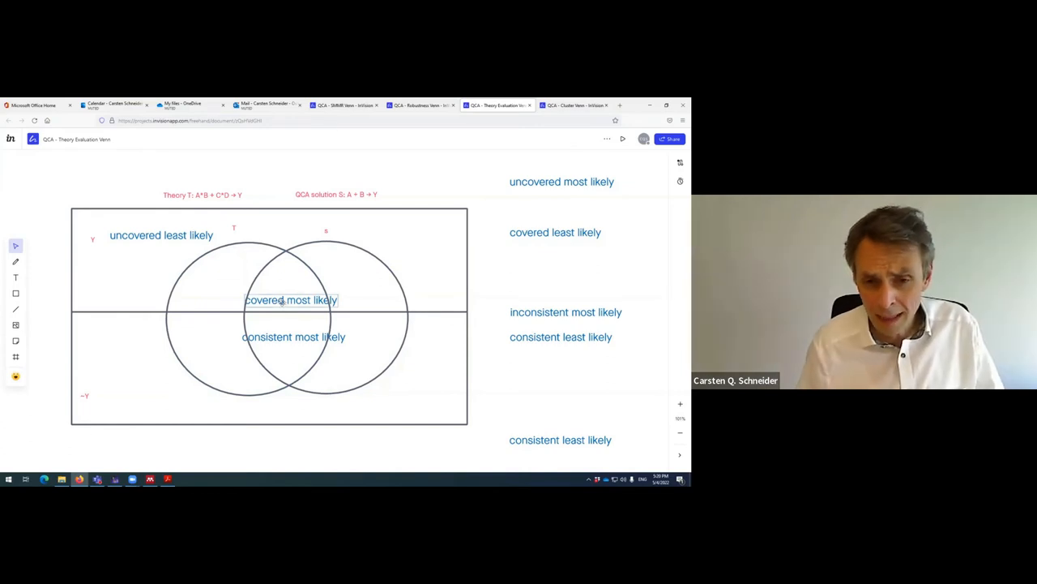
{"action": "double_click", "coordinate": [291, 300]}
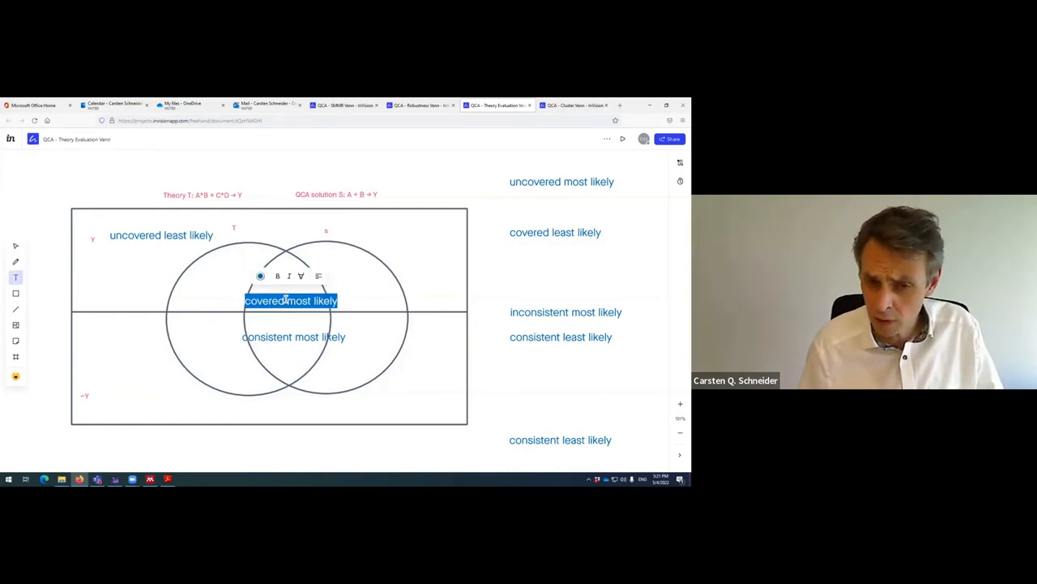
{"action": "left_click", "coordinate": [161, 235]}
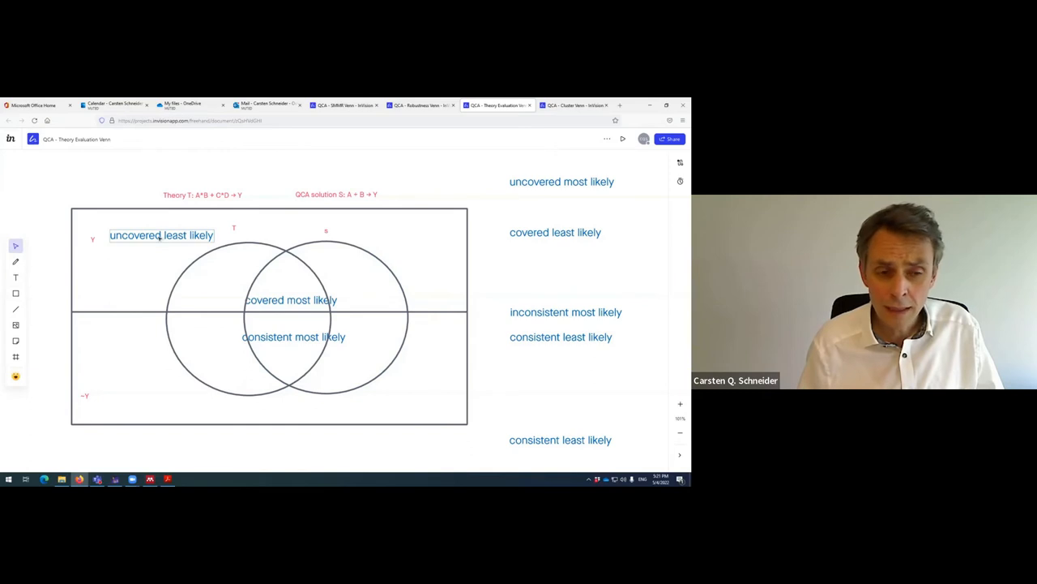
{"action": "double_click", "coordinate": [160, 235]}
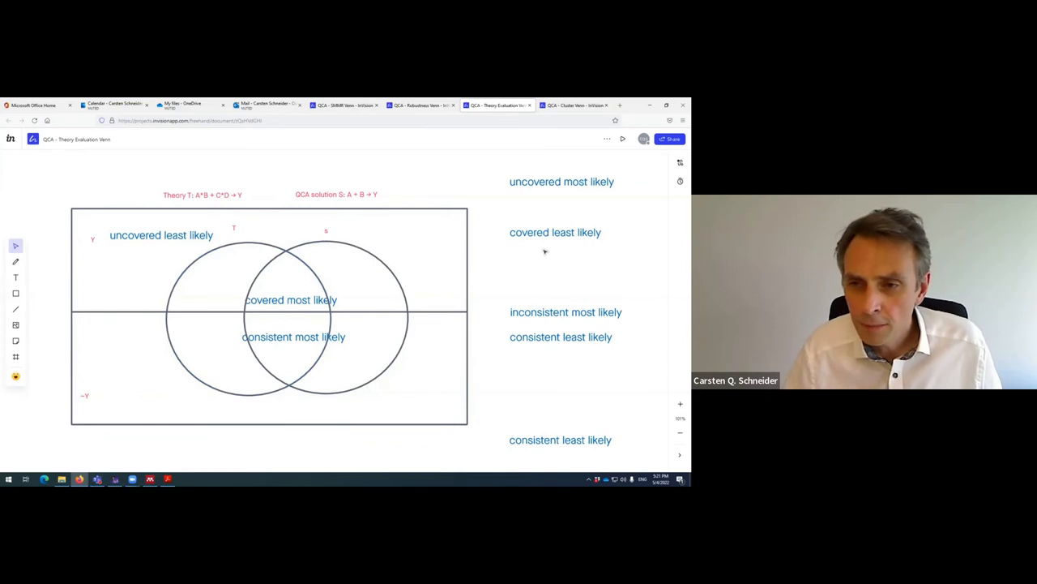
{"action": "left_click_drag", "start_coordinate": [561, 182], "coordinate": [220, 288]}
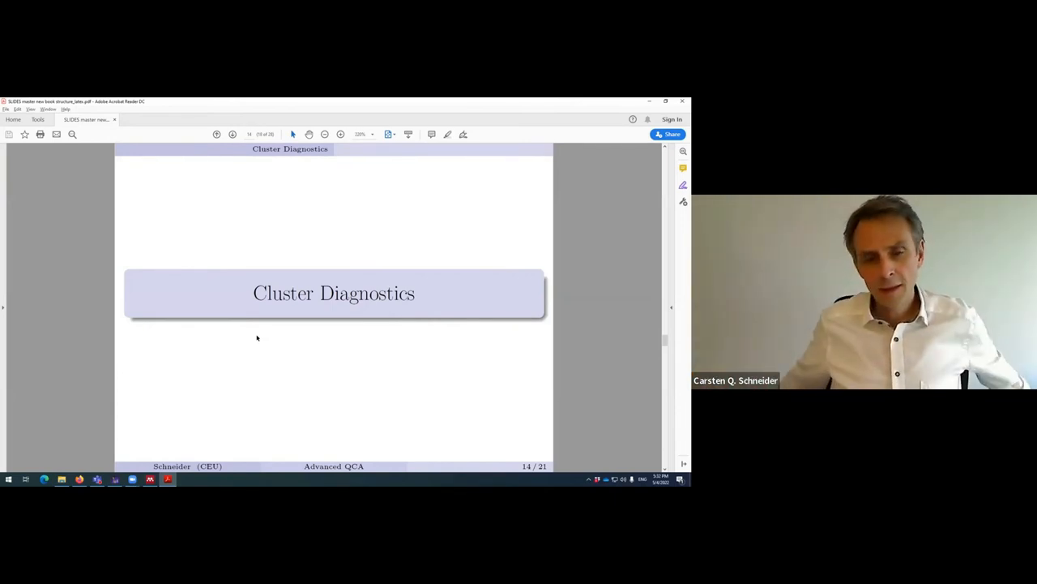
{"action": "mouse_move", "coordinate": [179, 282]}
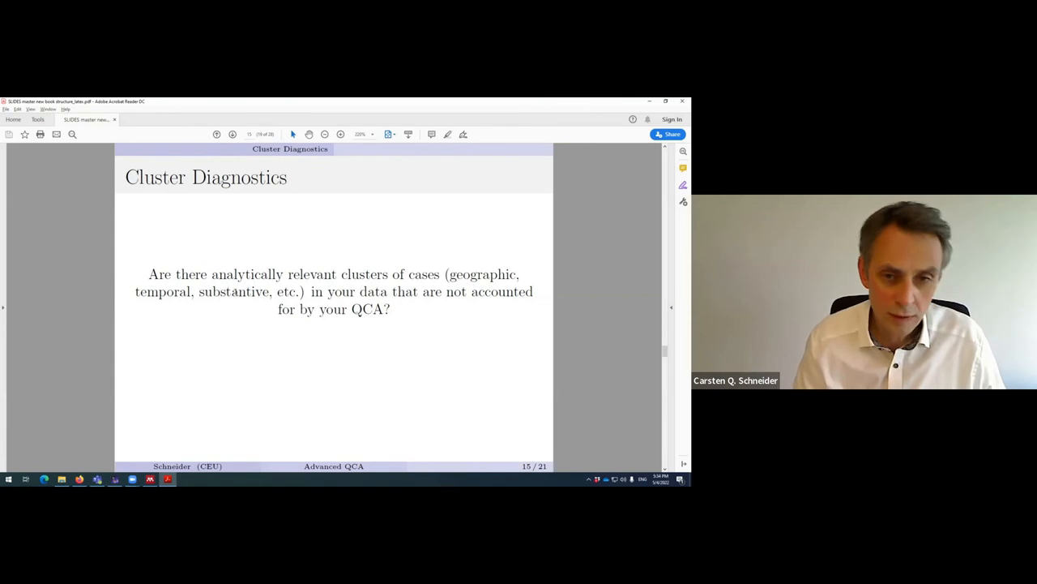
{"action": "mouse_move", "coordinate": [422, 307]}
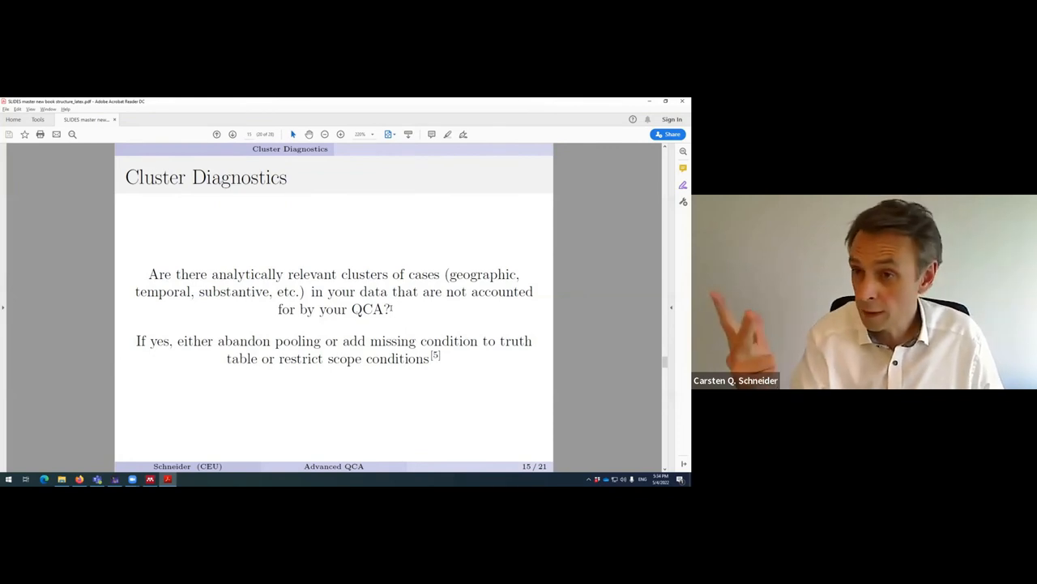
{"action": "double_click", "coordinate": [268, 340]}
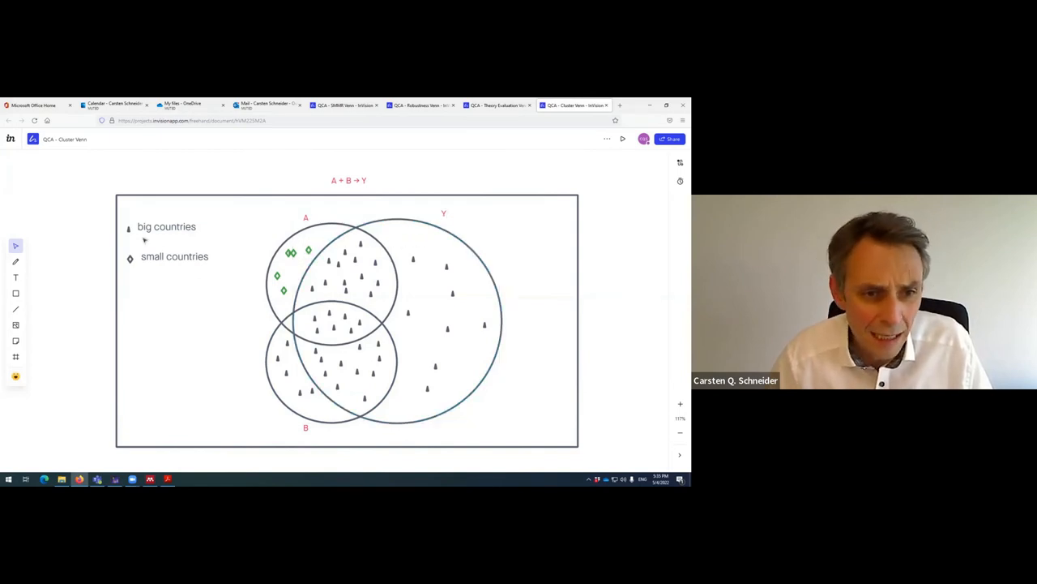
- Select the 'big countries' and 'small countries' legend labels on the Cluster Venn board
{"action": "left_click", "coordinate": [166, 226]}
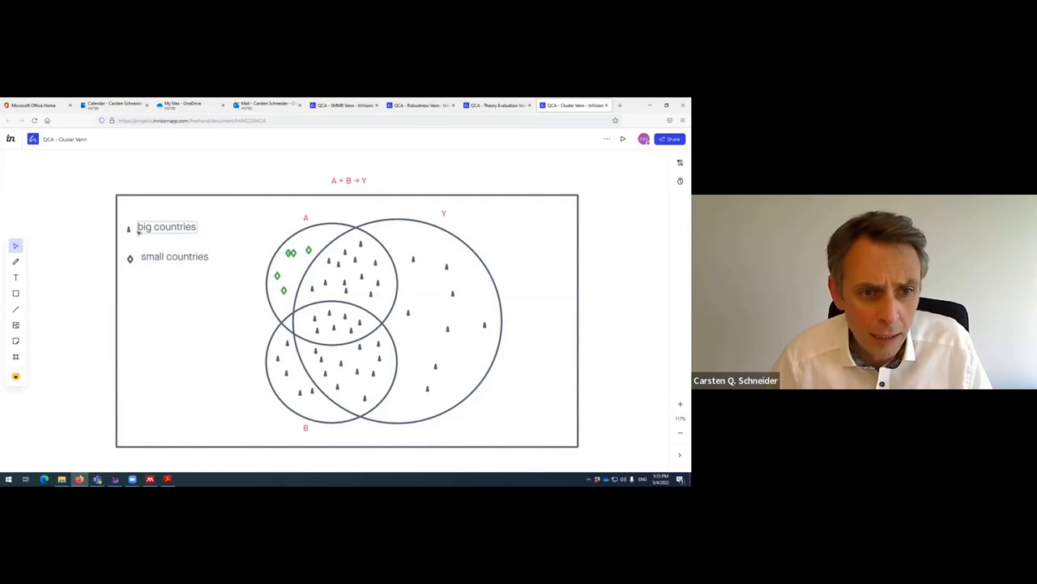
{"action": "left_click", "coordinate": [175, 256]}
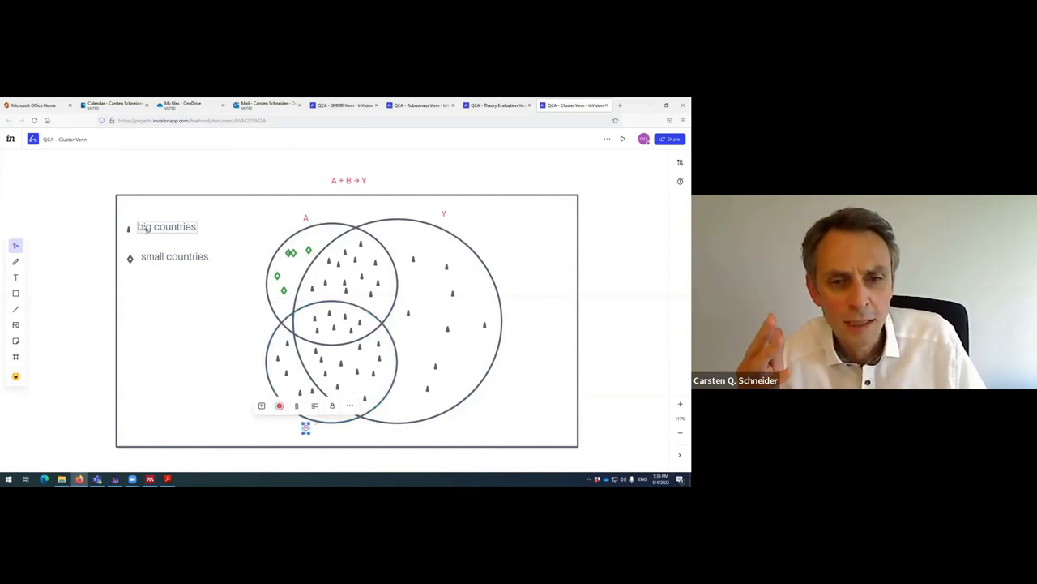
- Retype the 'big countries' label as English and 'small countries' as French
{"action": "double_click", "coordinate": [166, 226]}
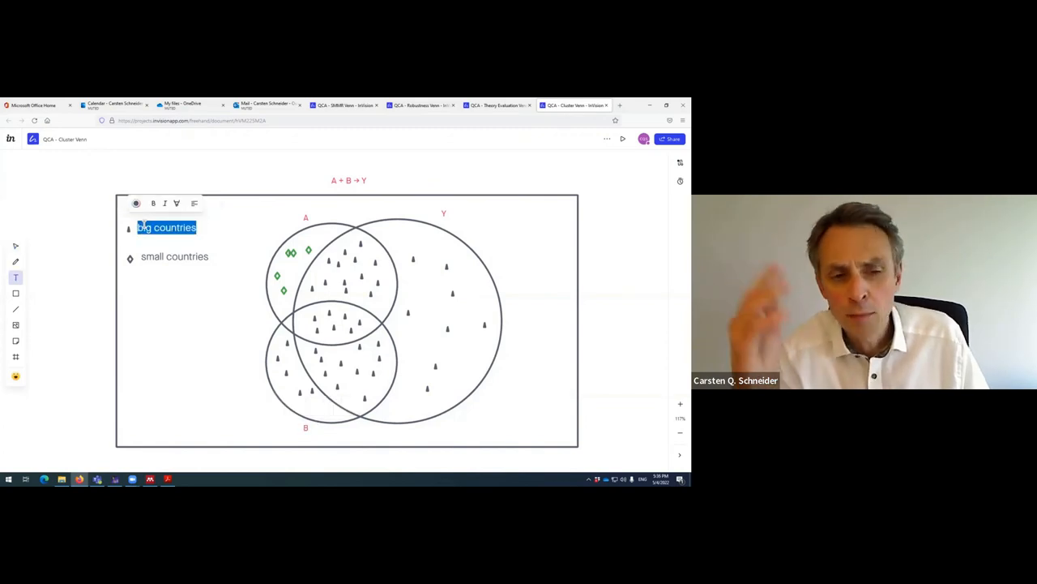
{"action": "type", "text": "BWg"}
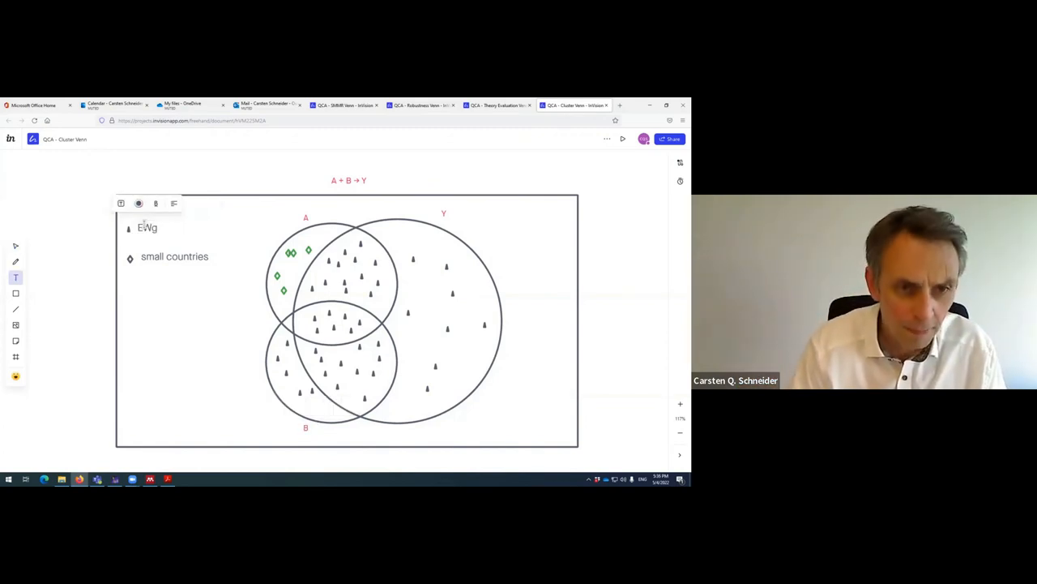
{"action": "type", "text": "Englio"}
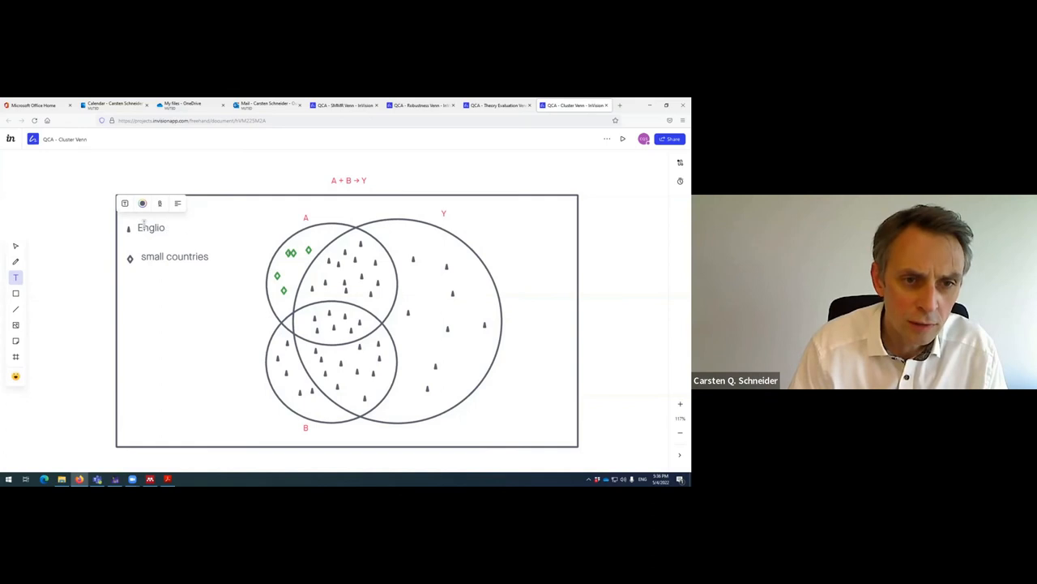
{"action": "double_click", "coordinate": [174, 257]}
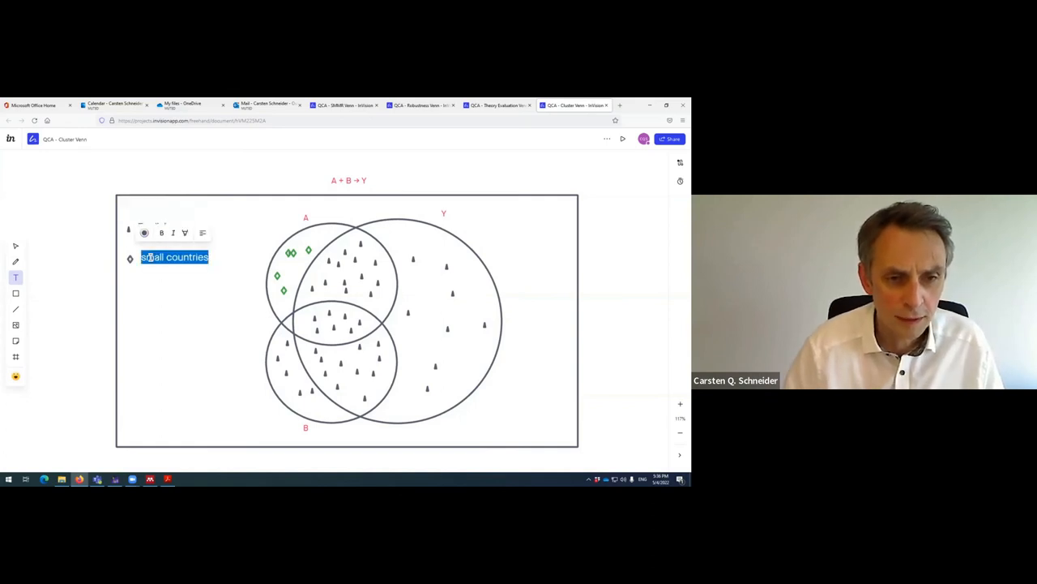
{"action": "type", "text": "French"}
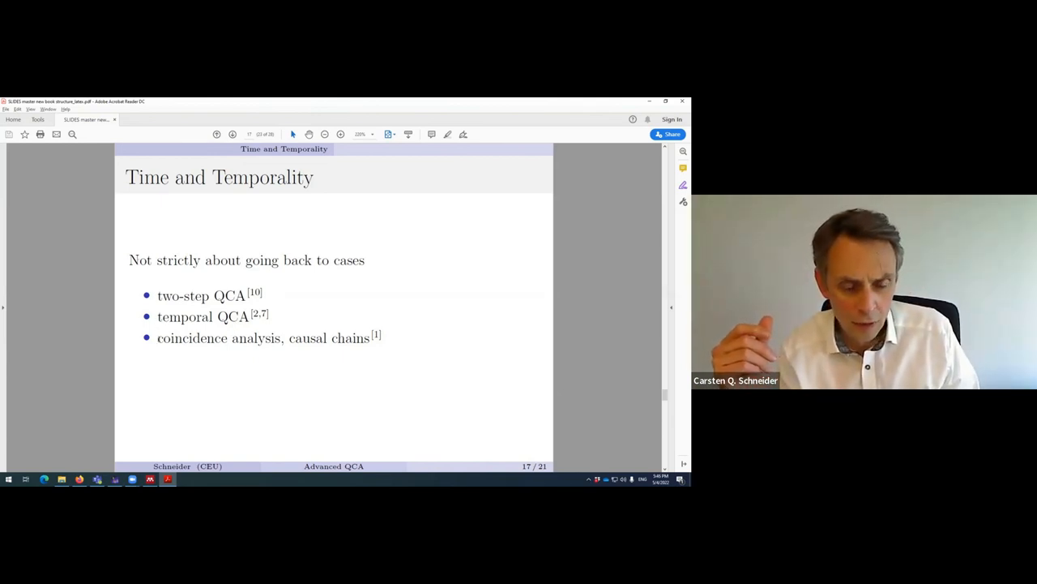
- Drag-select and double-click the text line near the bottom of the Time and Temporality slide
{"action": "left_click_drag", "start_coordinate": [157, 338], "coordinate": [367, 338]}
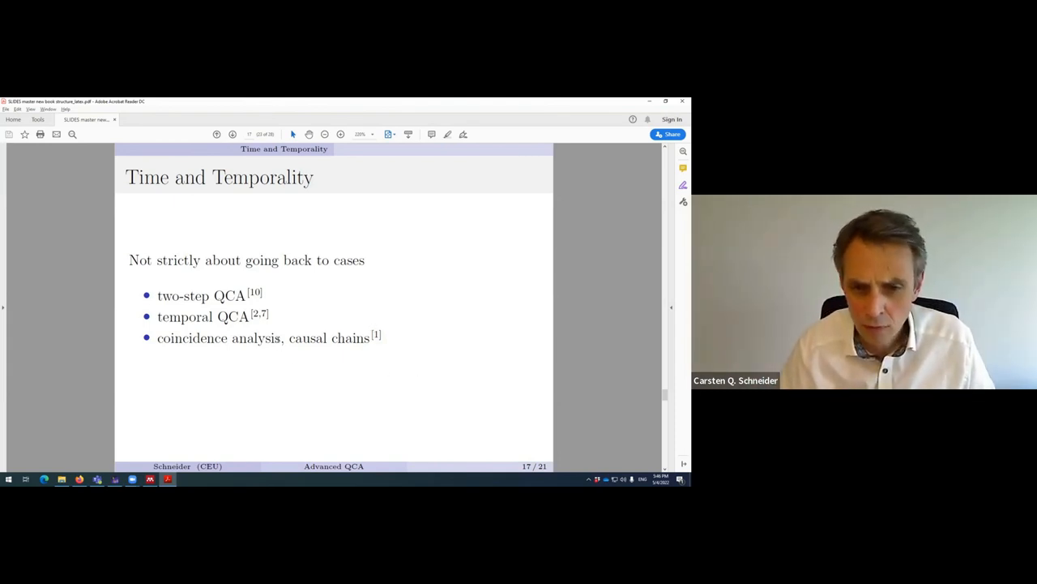
{"action": "double_click", "coordinate": [219, 338]}
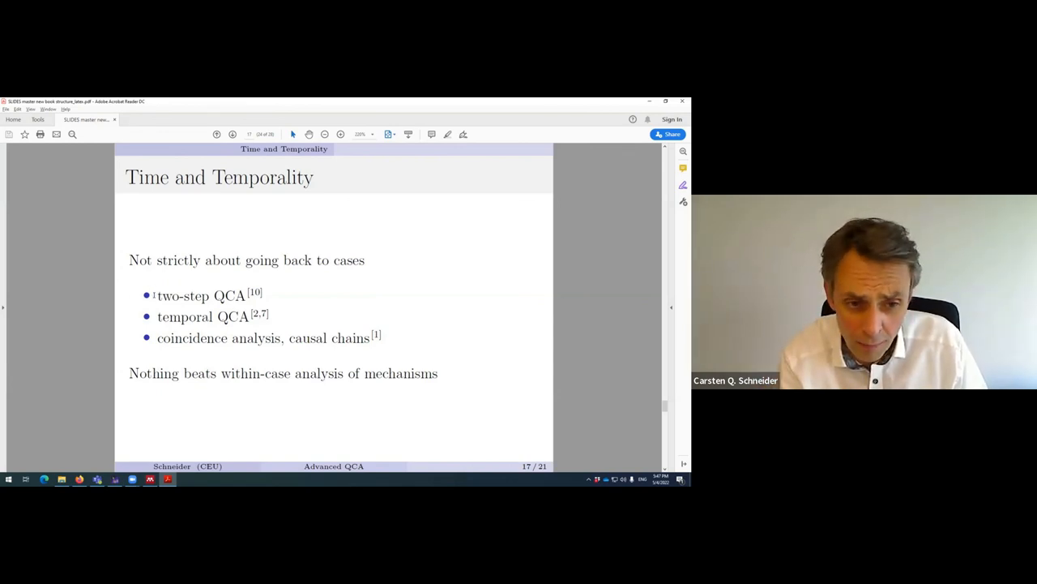
- Highlight the 'coincidence analysis, causal chains' bullet text on the slide
{"action": "left_click_drag", "start_coordinate": [157, 295], "coordinate": [373, 338]}
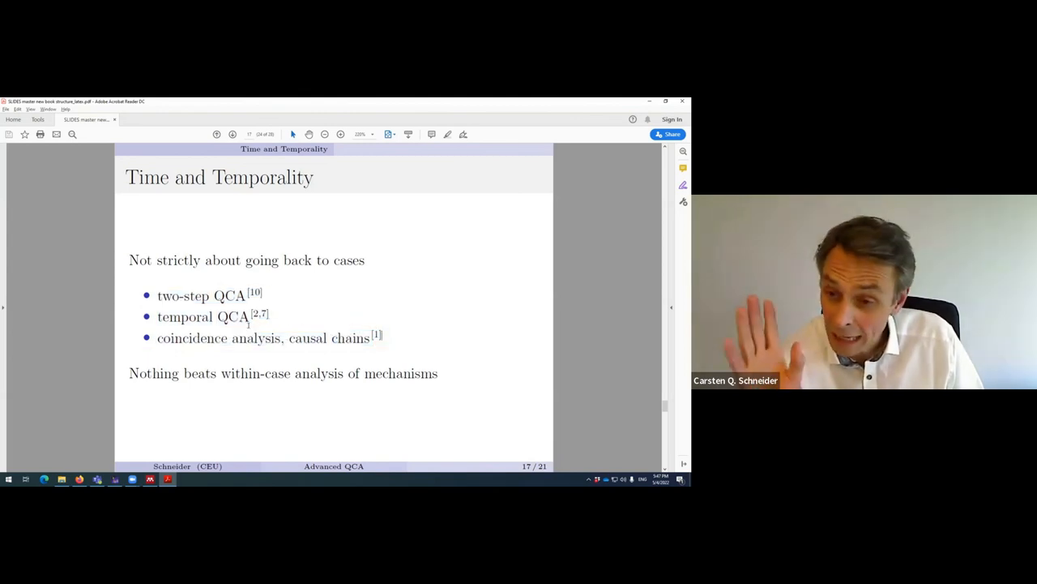
{"action": "left_click_drag", "start_coordinate": [157, 338], "coordinate": [366, 338]}
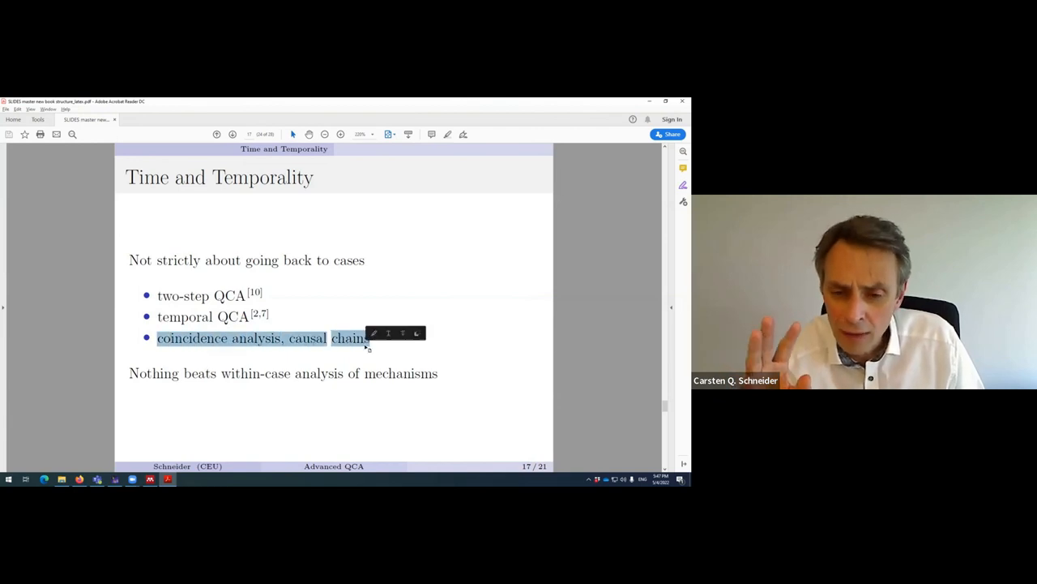